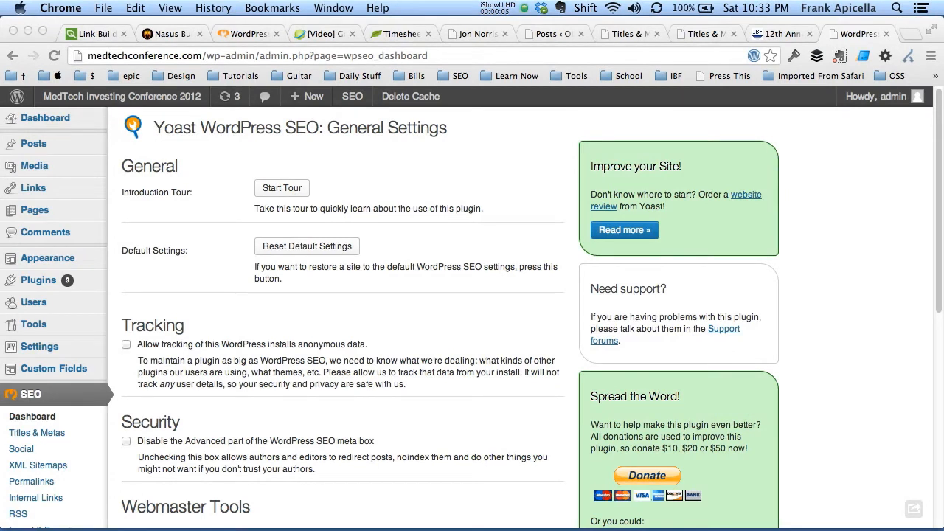
mouse_move(422, 279)
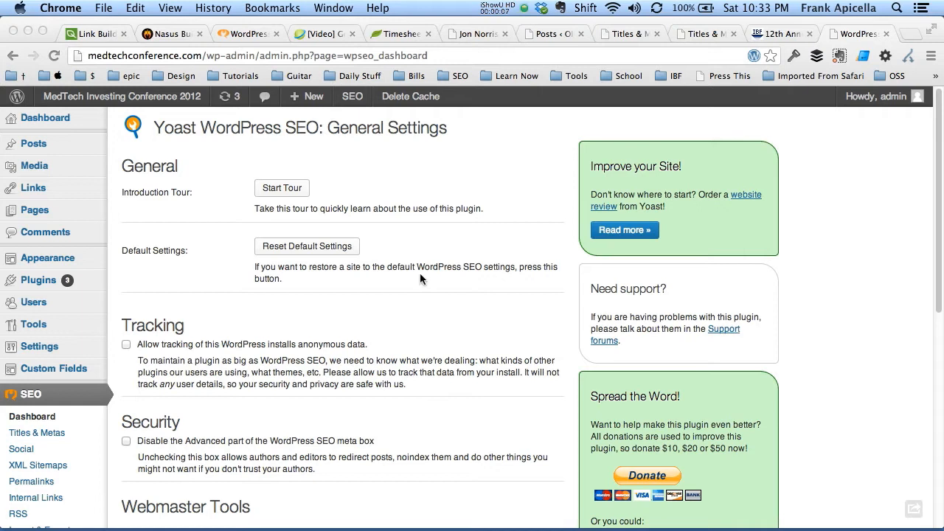
- Enable 'Noindex subpages of archives' on the Titles & Metas General tab and save the settings
scroll("down", 3)
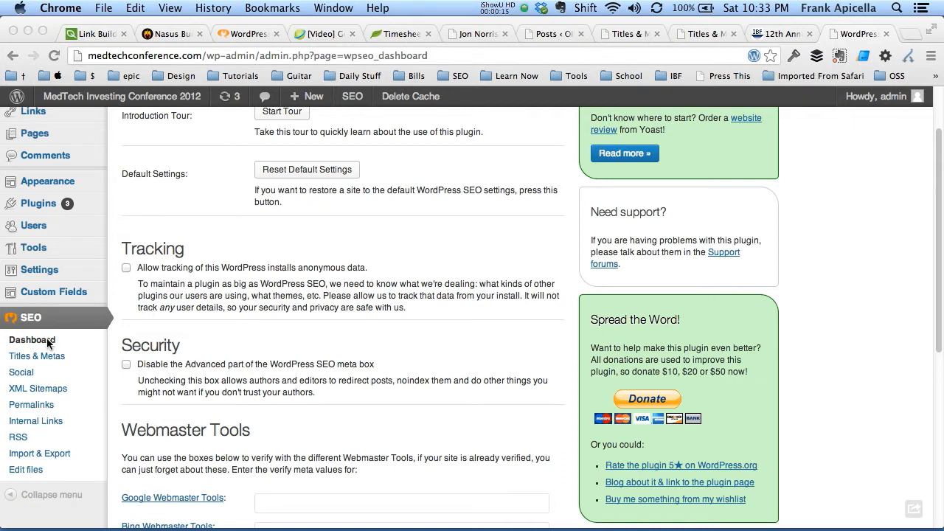
scroll("down", 3)
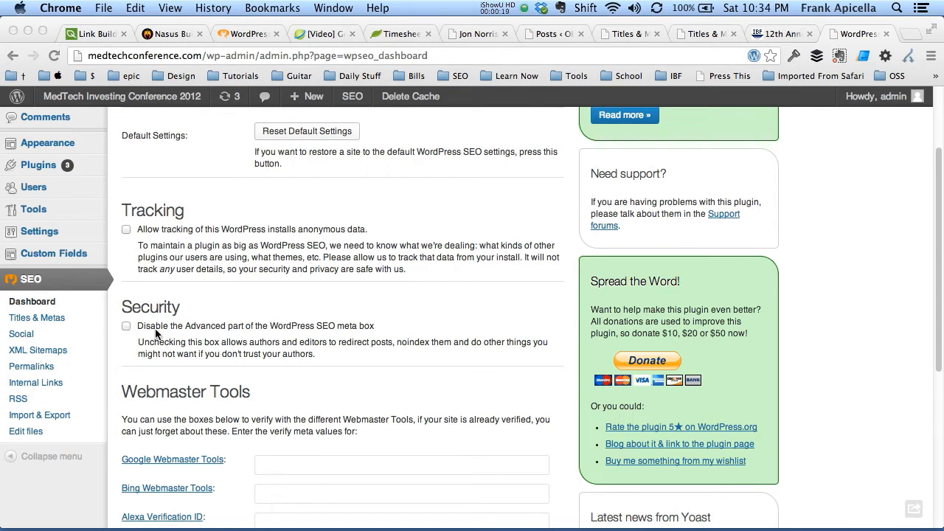
mouse_move(349, 328)
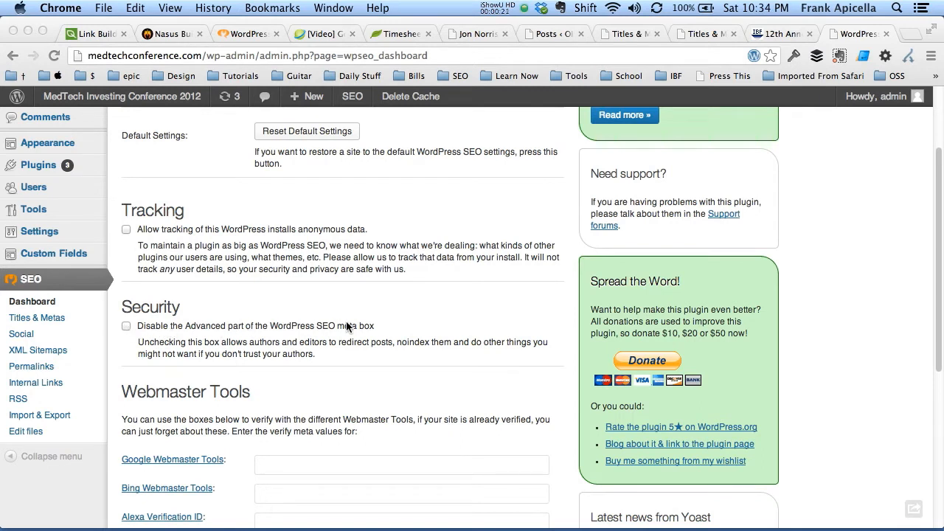
scroll("down", 3)
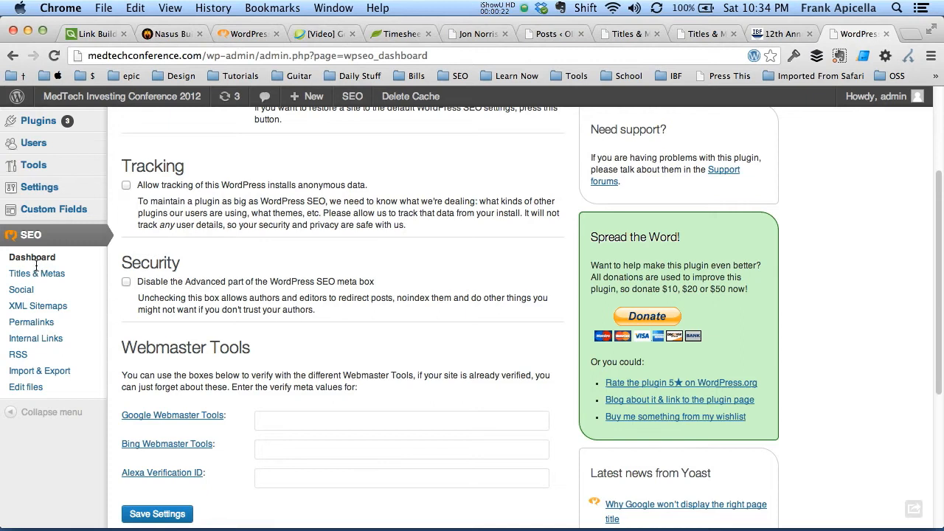
left_click(36, 274)
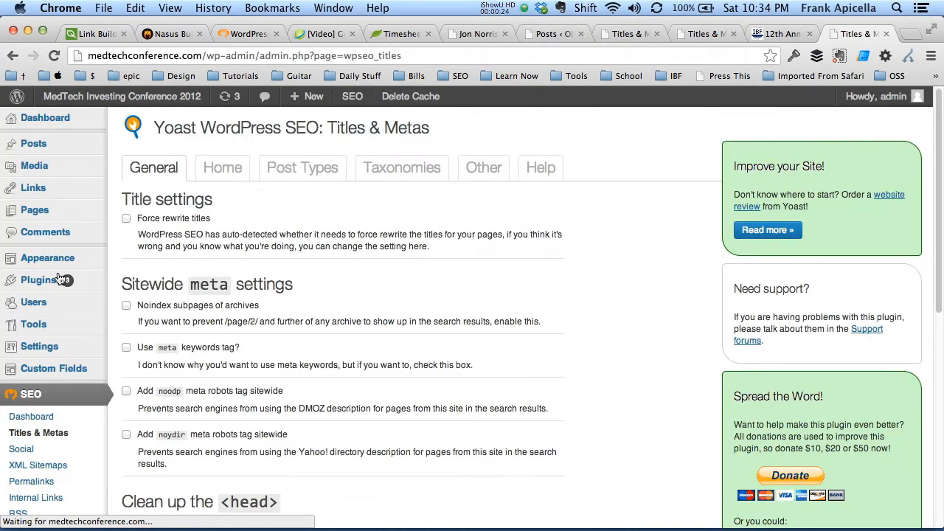
scroll("down", 3)
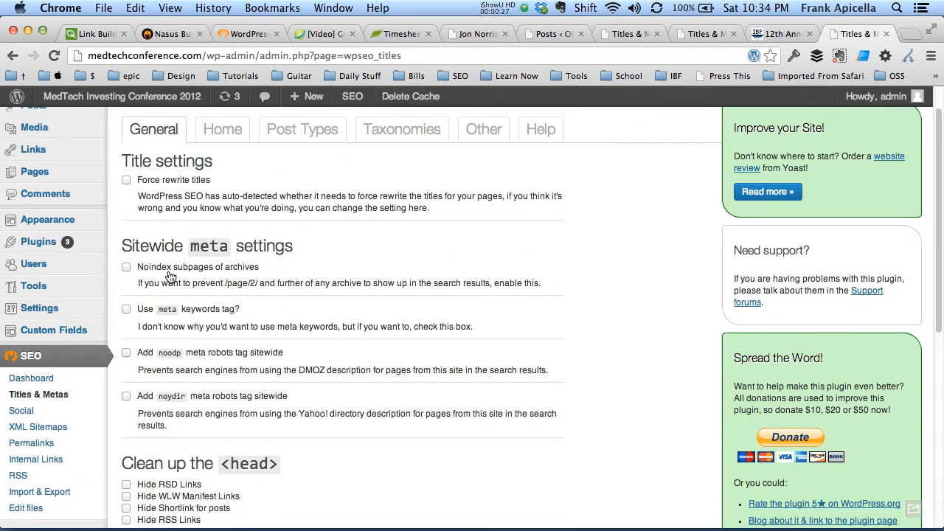
left_click(126, 267)
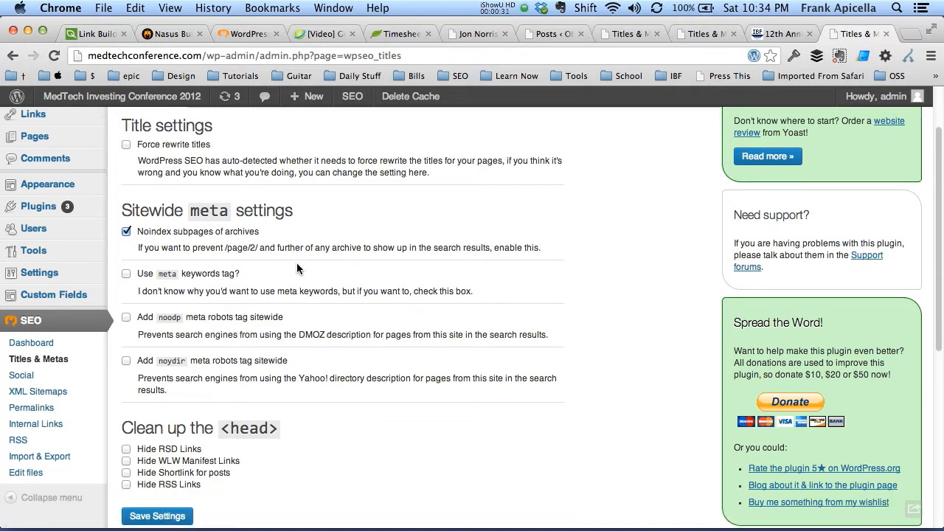
scroll("down", 3)
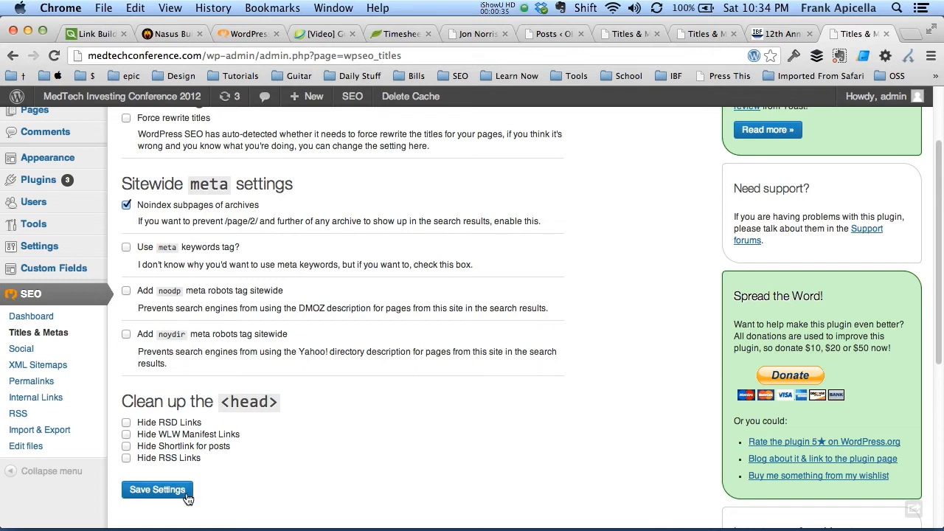
left_click(157, 490)
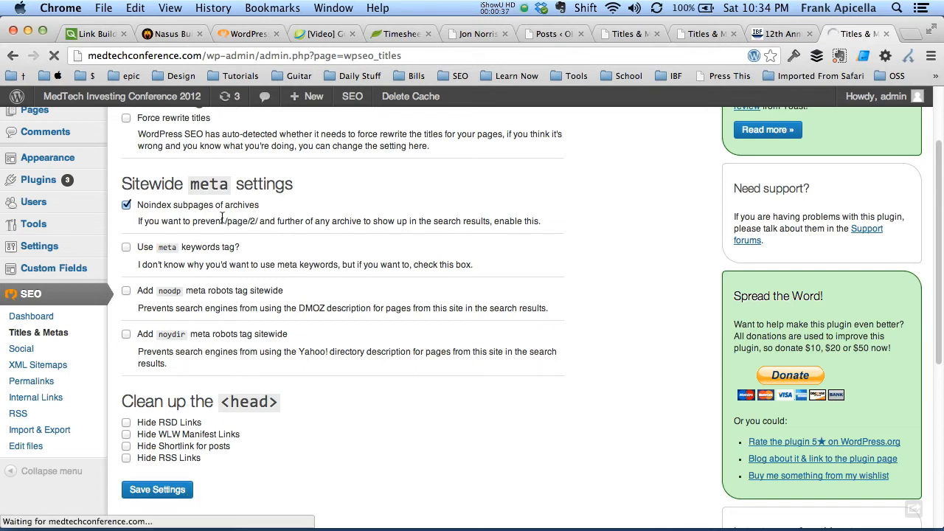
left_click(157, 489)
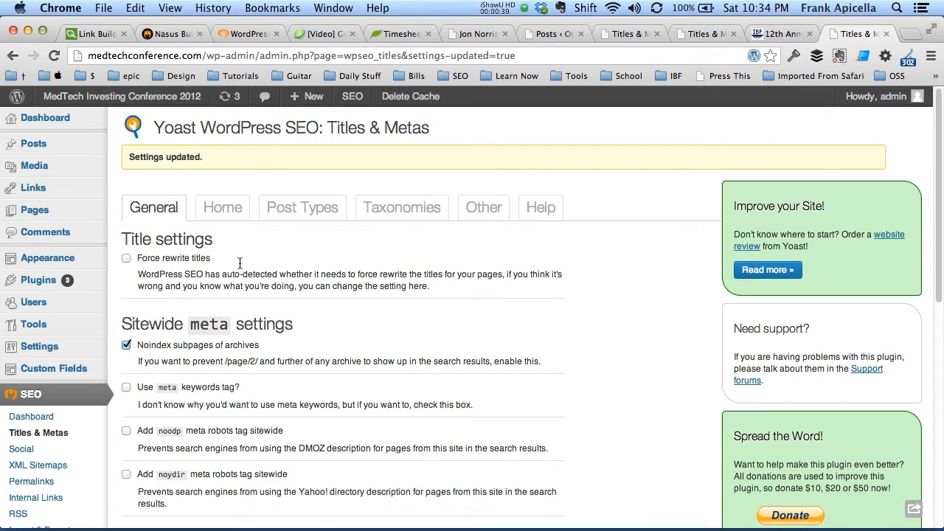
- Show the Home tab and expand the Author highlighting user list, left at Don't show
left_click(222, 207)
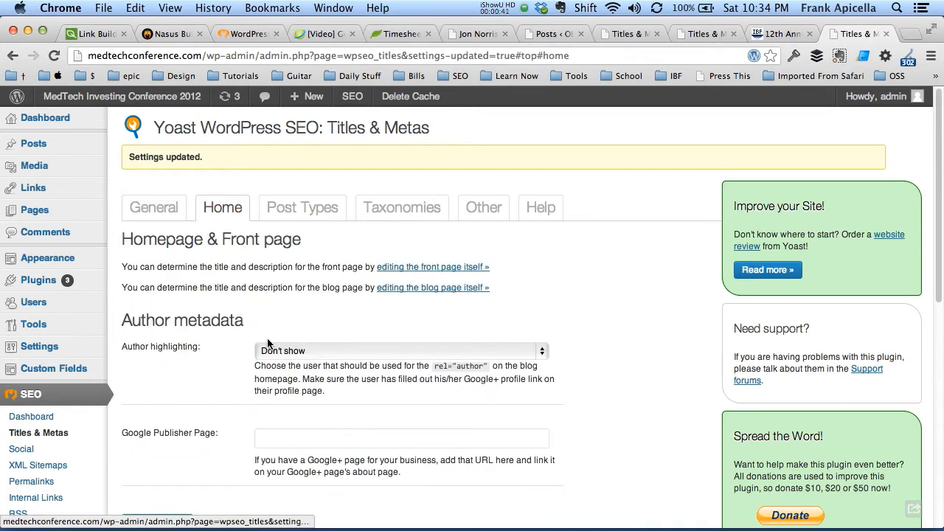
left_click(398, 351)
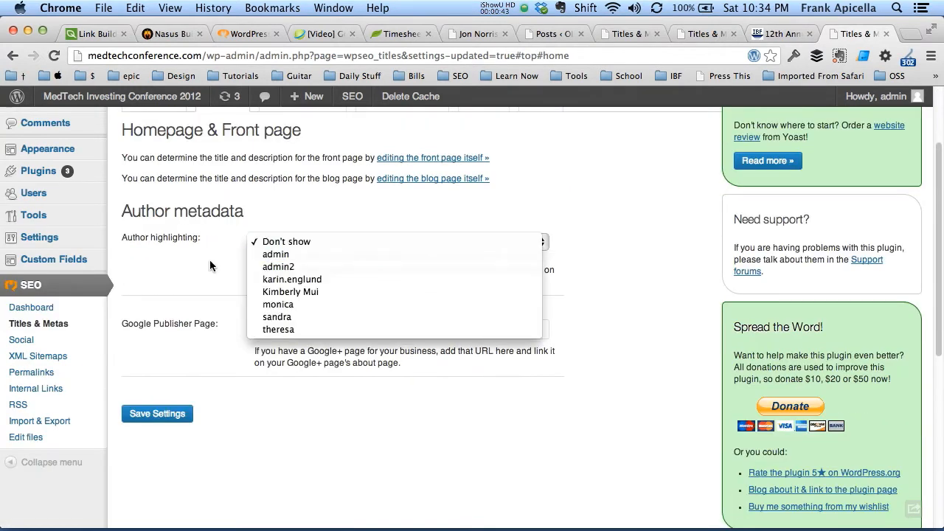
mouse_move(279, 329)
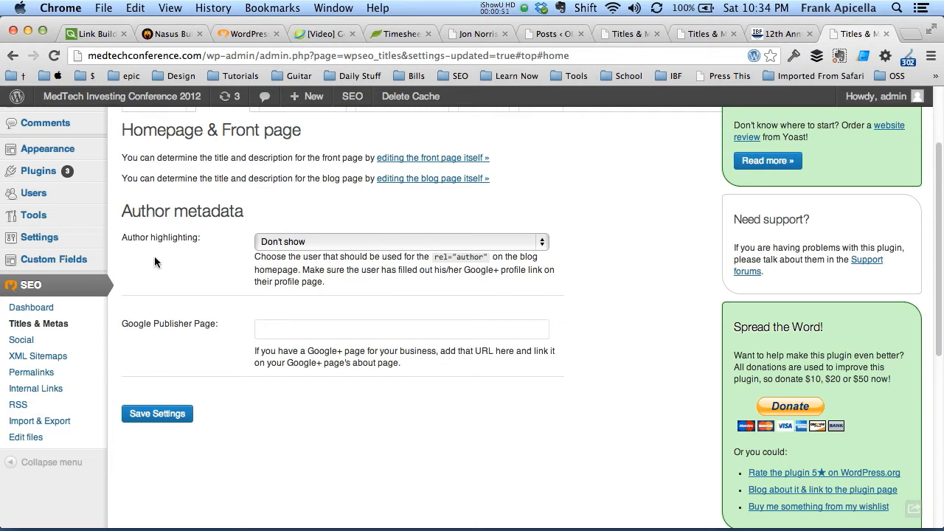
mouse_move(33, 215)
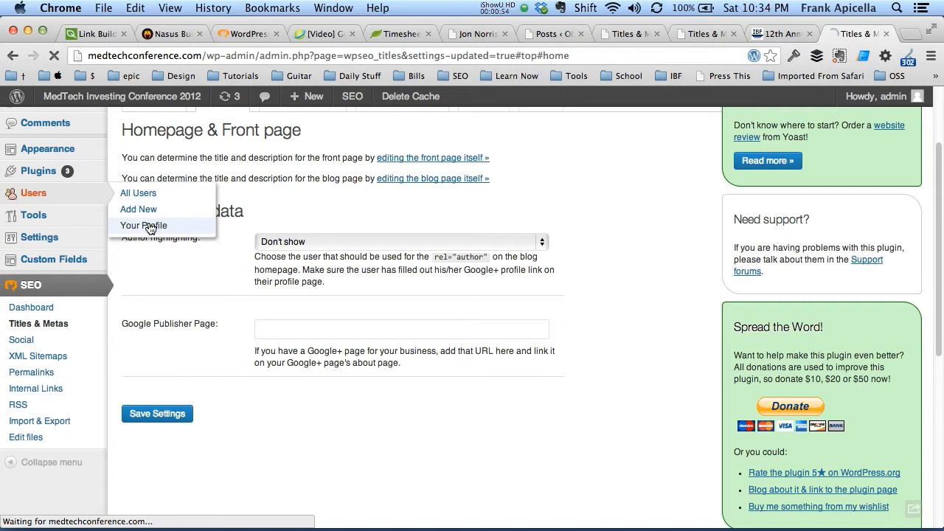
- Review the admin profile's Google+ and author SEO fields, then return to Yoast's General Settings
left_click(143, 226)
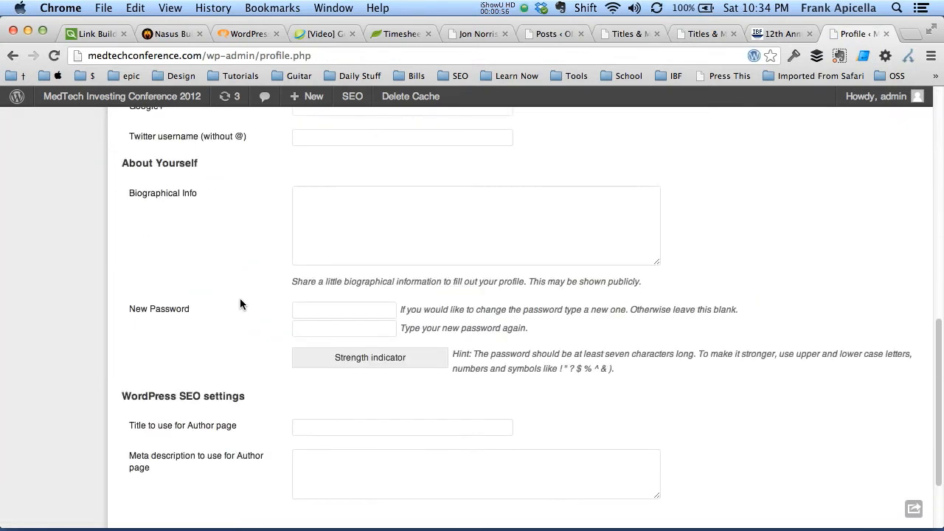
scroll("up", 3)
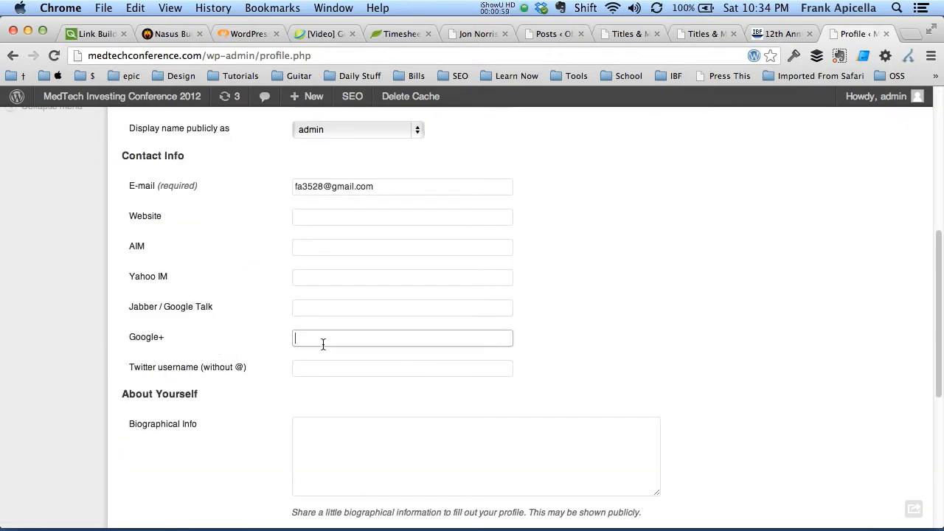
scroll("down", 3)
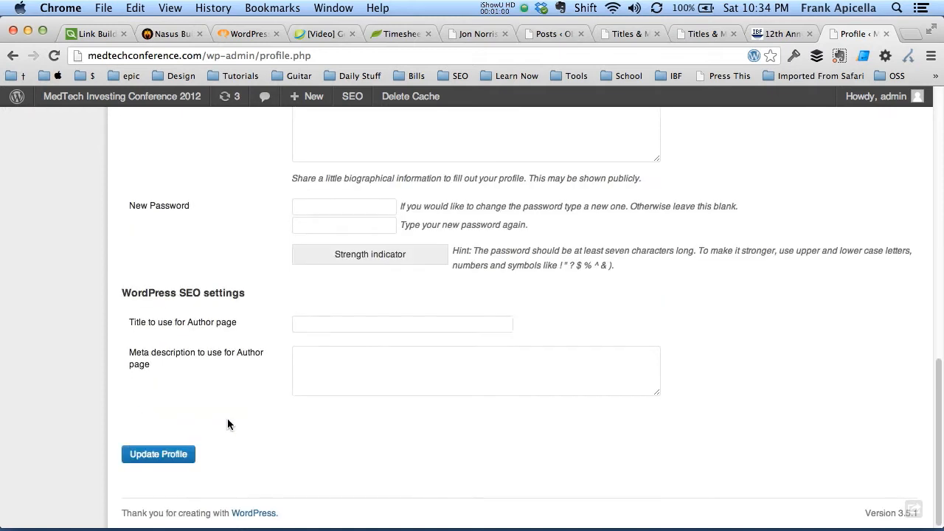
left_click(31, 450)
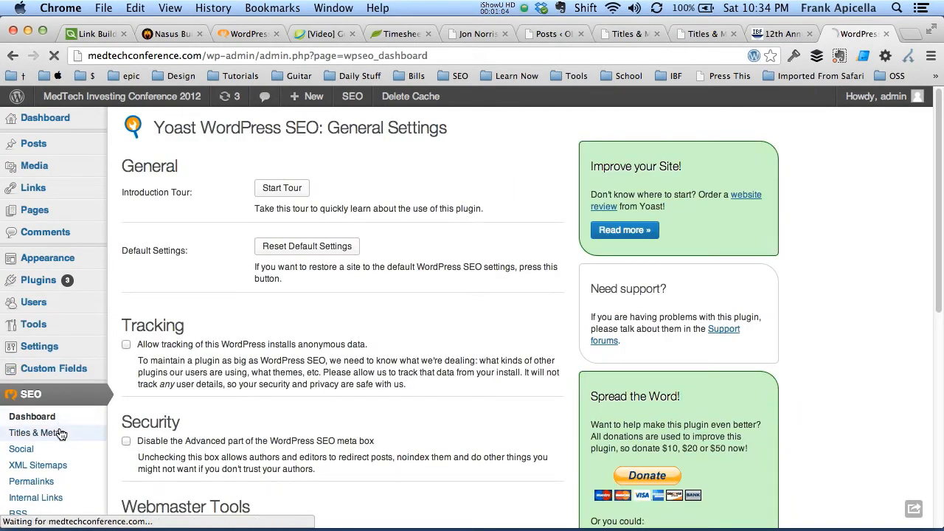
- Focus the empty Google Publisher Page field on the Home tab, checking the Post Types templates in between
left_click(37, 433)
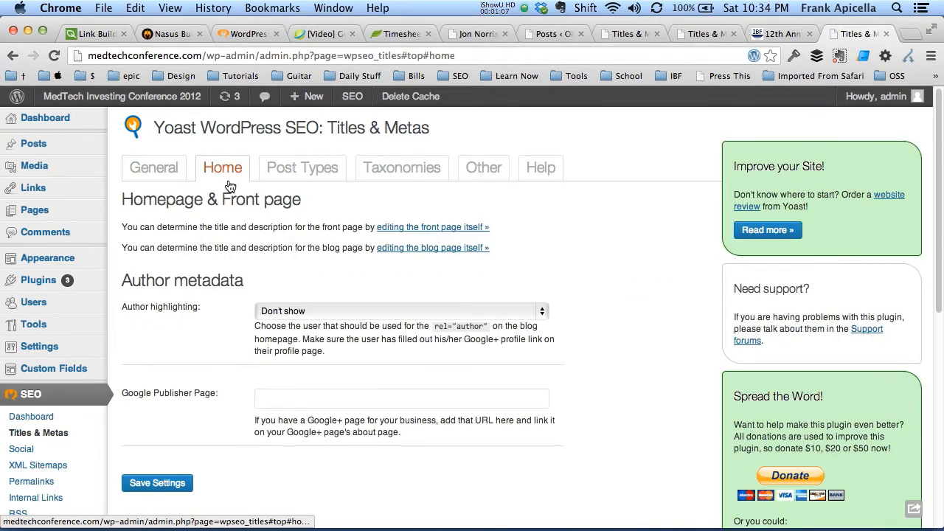
left_click(398, 310)
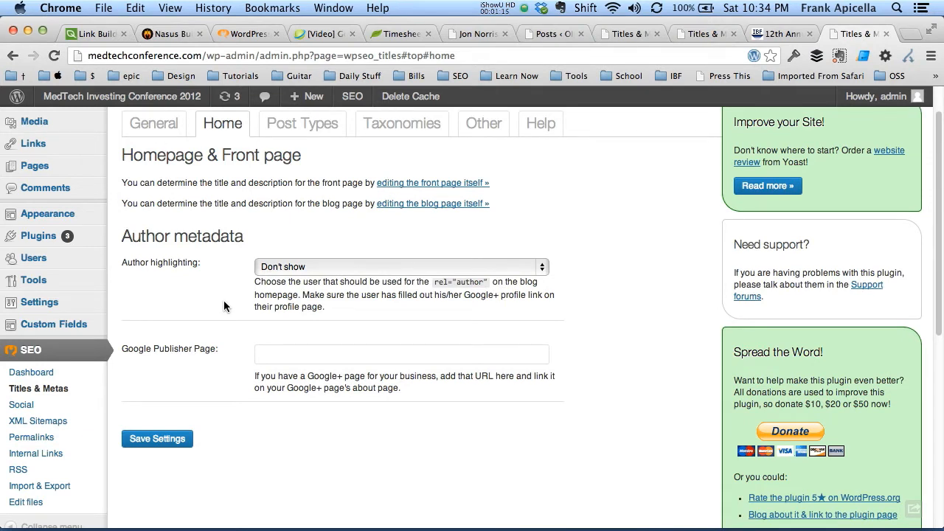
mouse_move(215, 306)
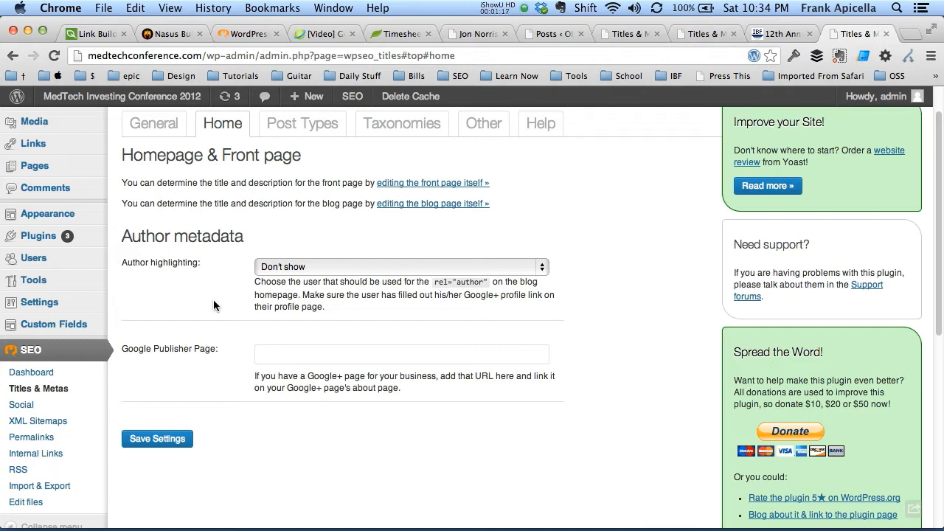
mouse_move(206, 308)
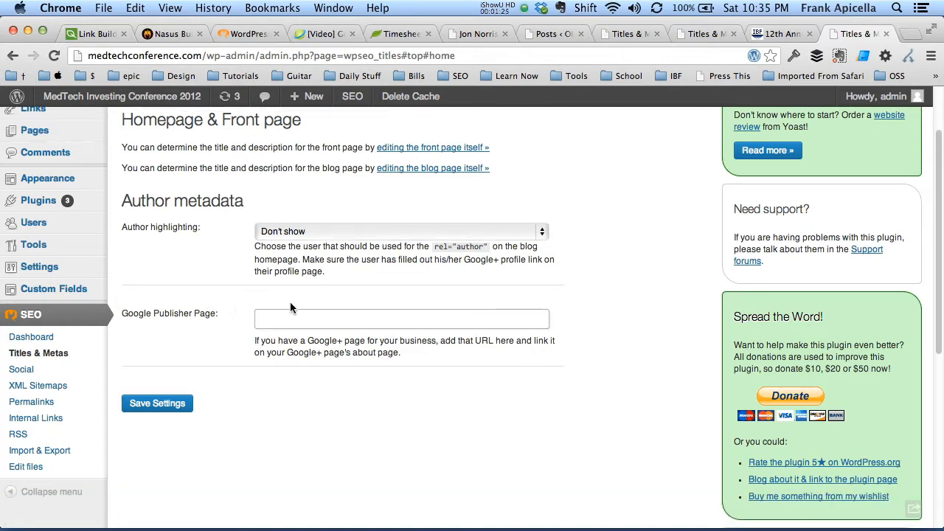
left_click(401, 318)
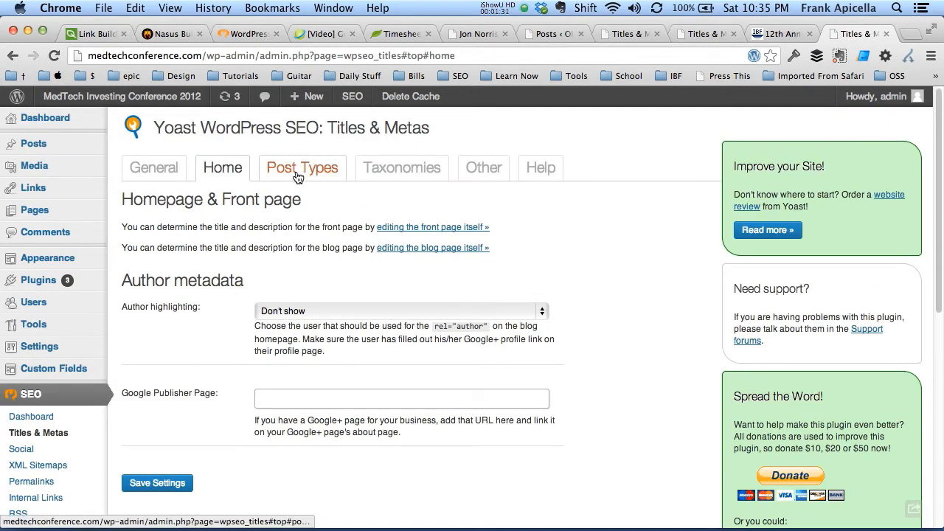
left_click(303, 168)
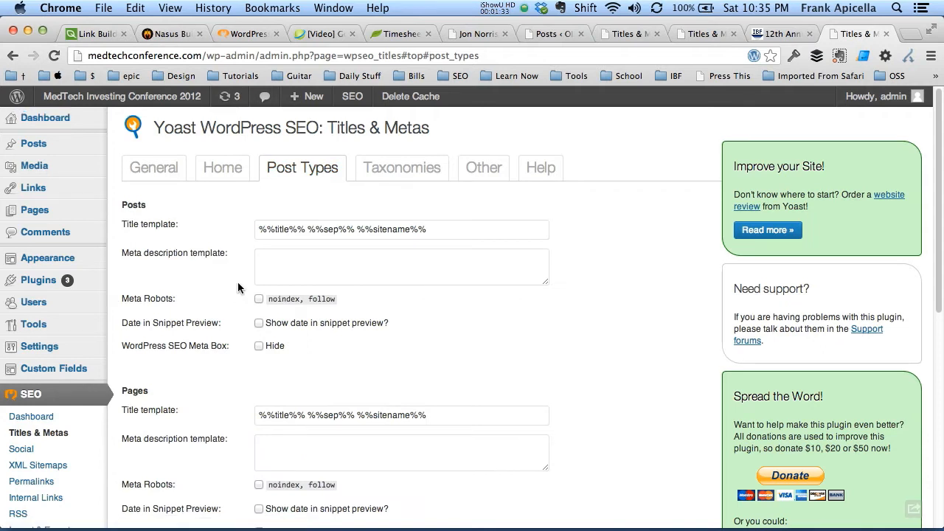
left_click(222, 167)
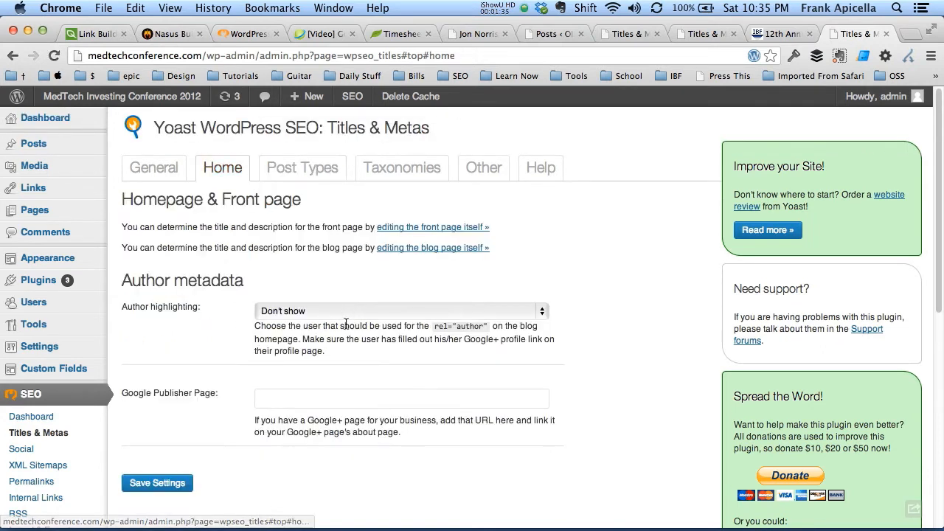
- Find the conference's Google+ business page and put its plus.google.com URL in the Google Publisher Page field
type("gm")
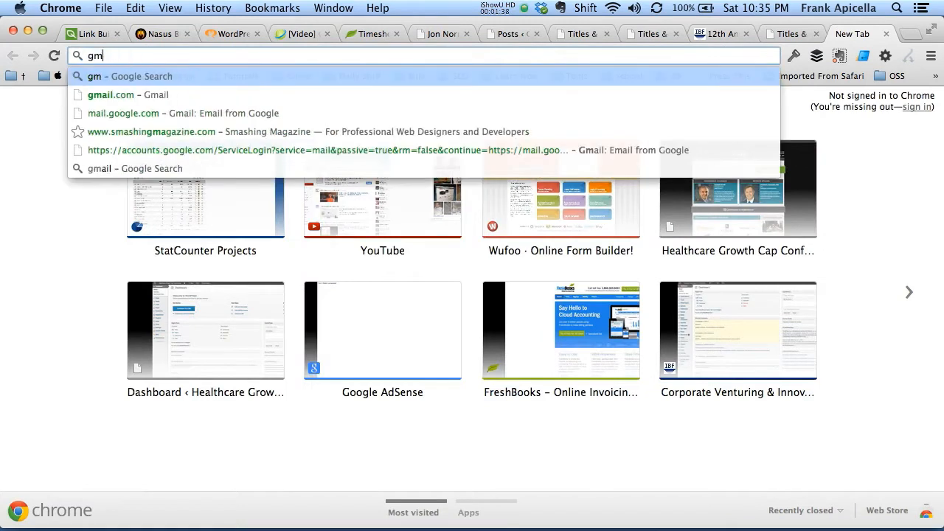
type("google.com/adsense")
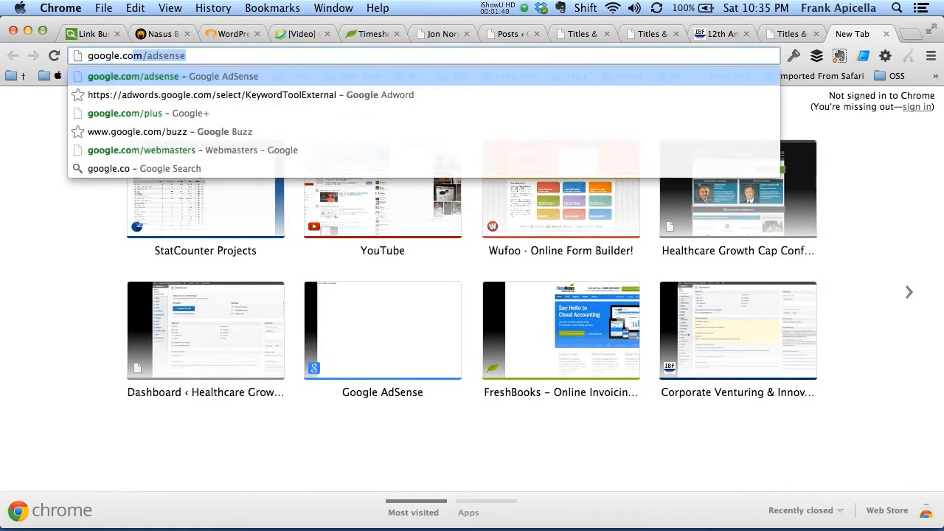
left_click(124, 113)
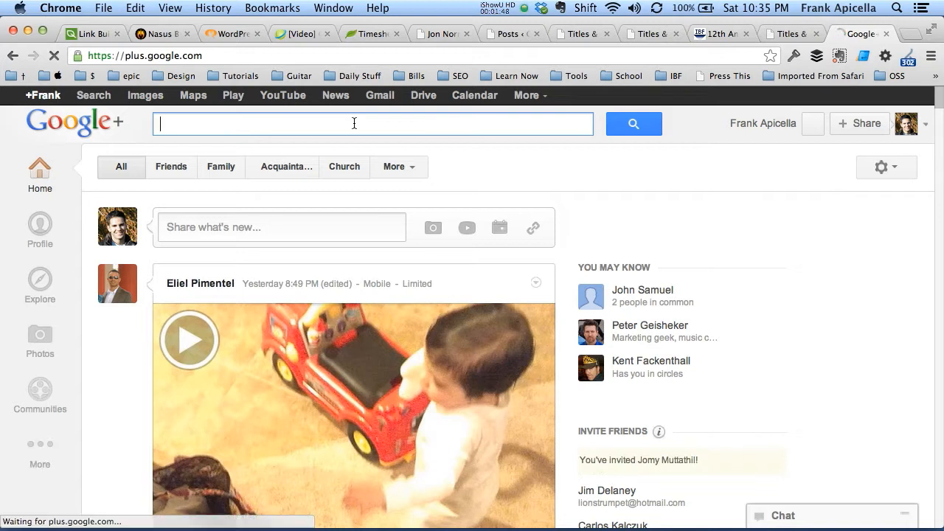
type("med")
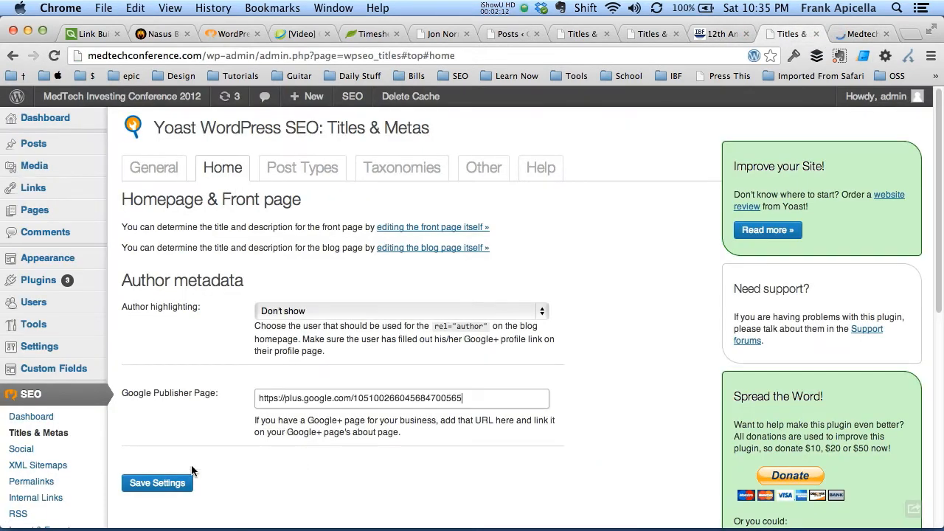
- Save the Google Publisher Page URL, then mark Media attachment pages noindex, follow and save
left_click(157, 483)
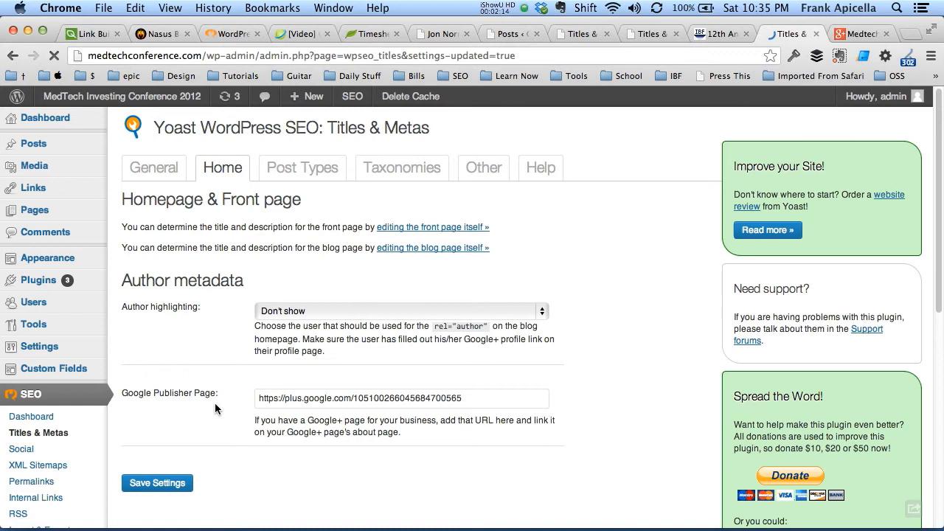
left_click(302, 167)
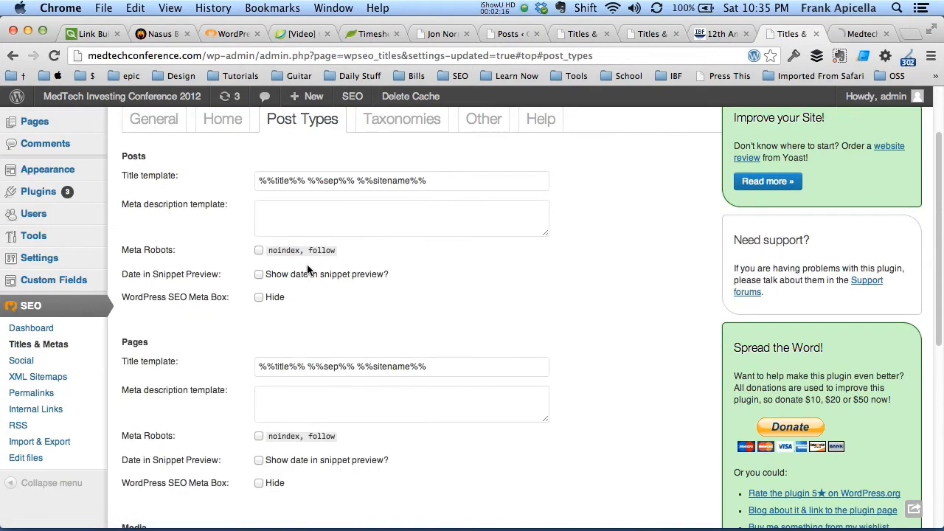
mouse_move(253, 162)
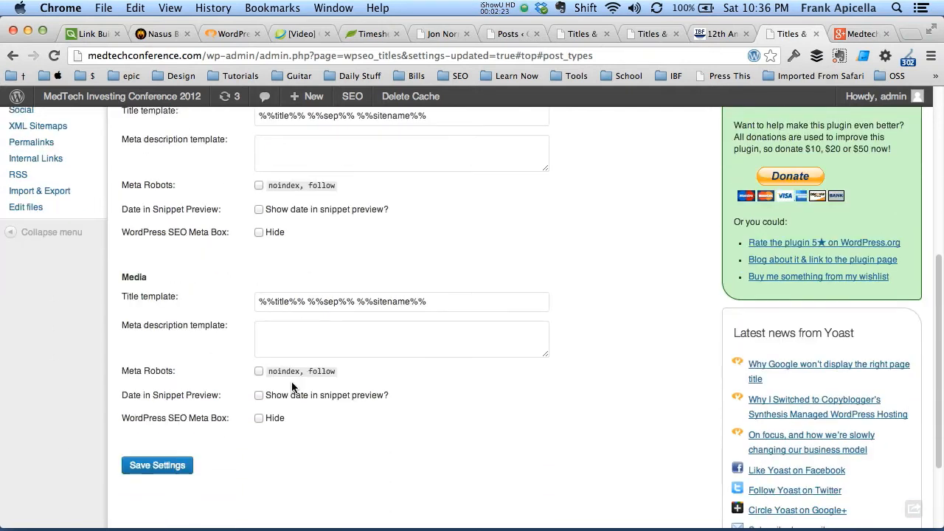
left_click(259, 372)
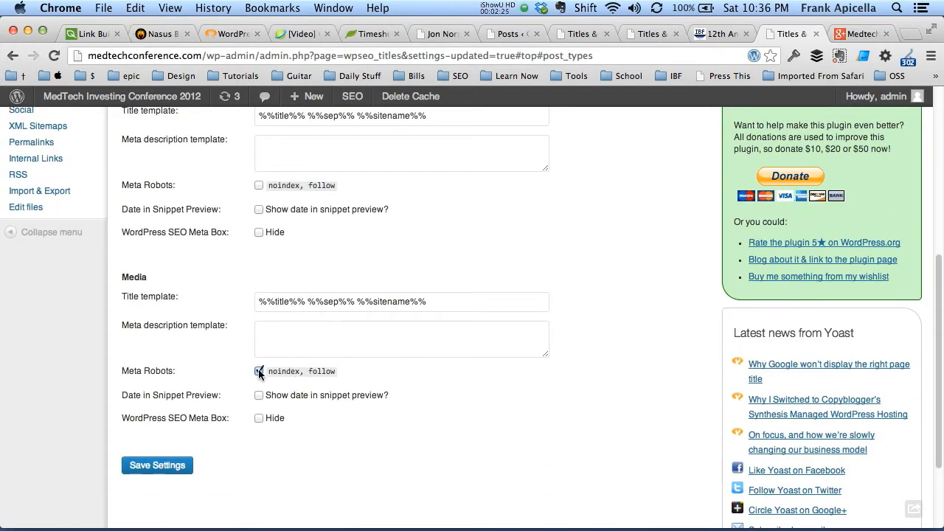
left_click(259, 371)
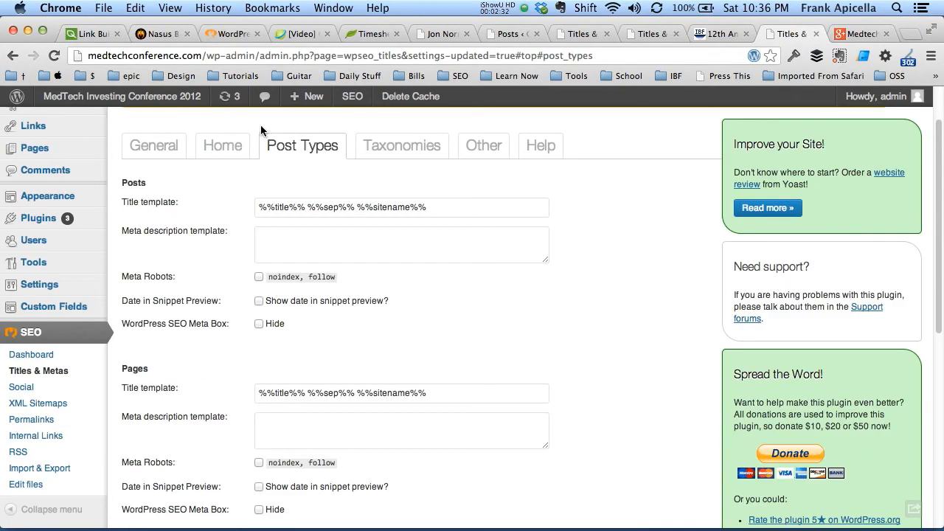
- Mark Categories as Meta Robots noindex, follow on the Taxonomies tab
left_click(402, 145)
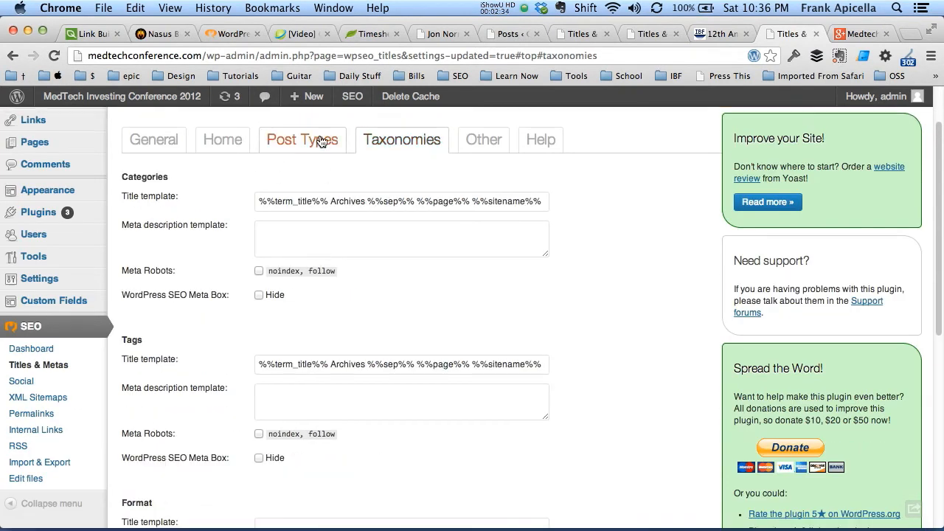
left_click(302, 139)
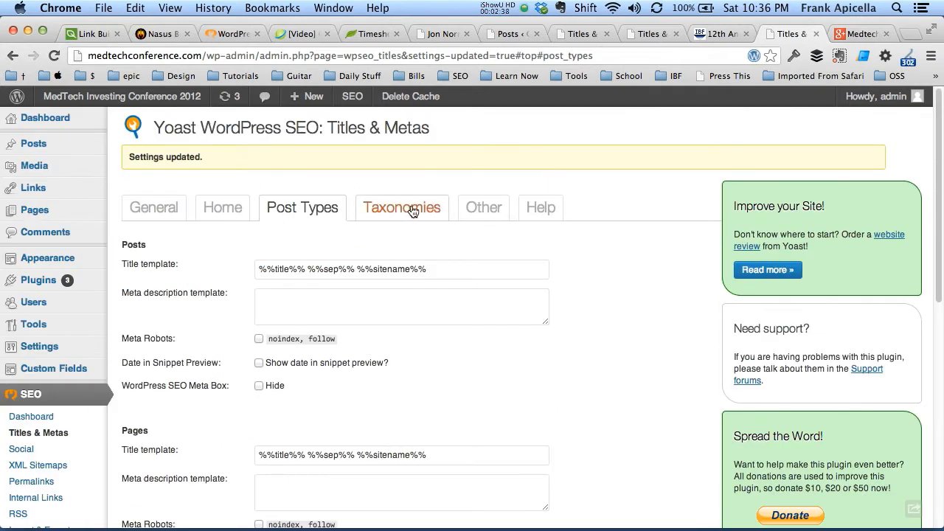
left_click(402, 207)
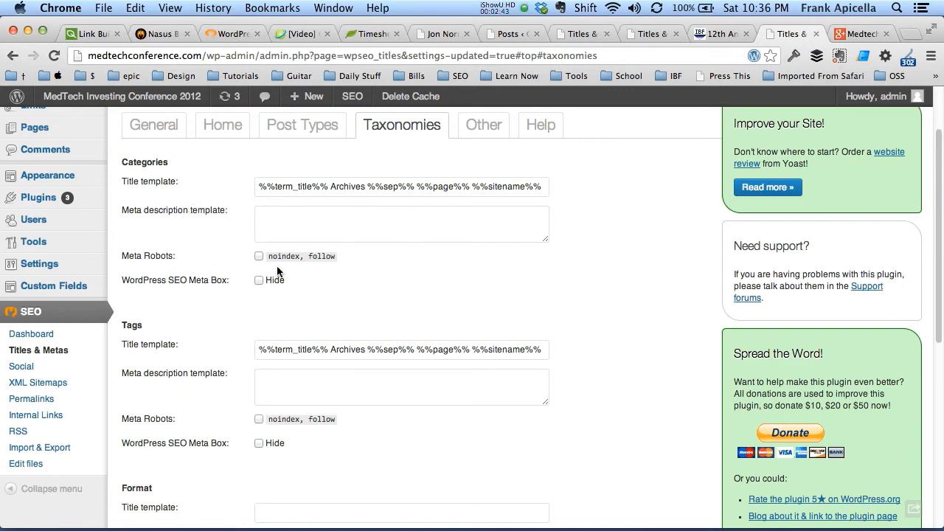
left_click(259, 256)
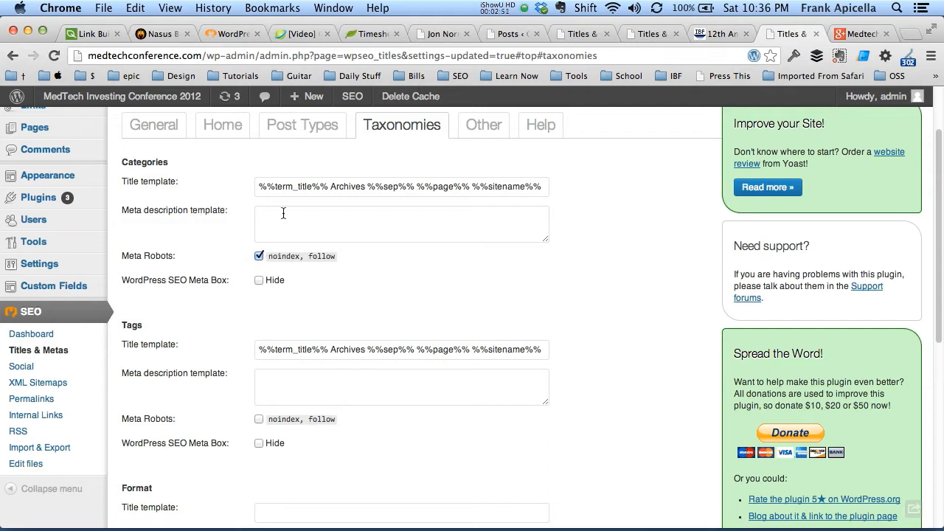
mouse_move(209, 236)
type("site:")
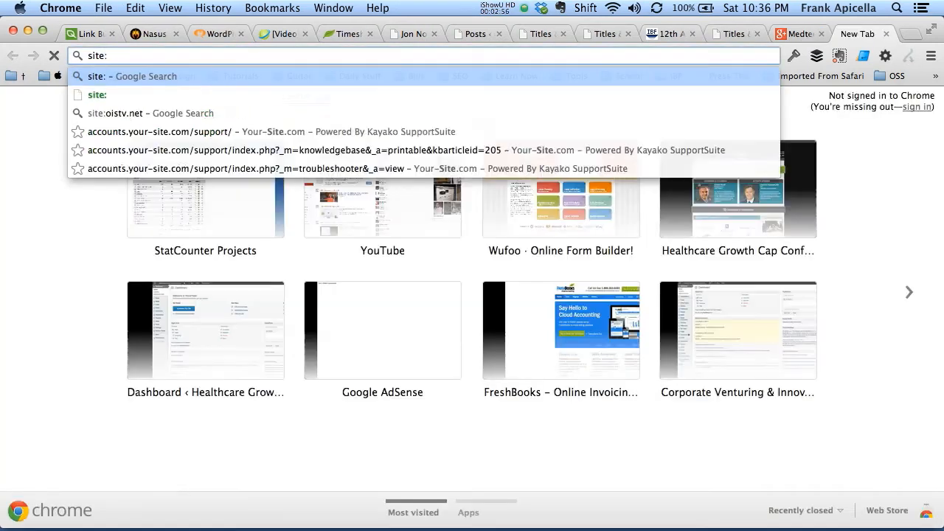
- Search Google for site:medtechconference.com, listing about 306 indexed pages
type("med")
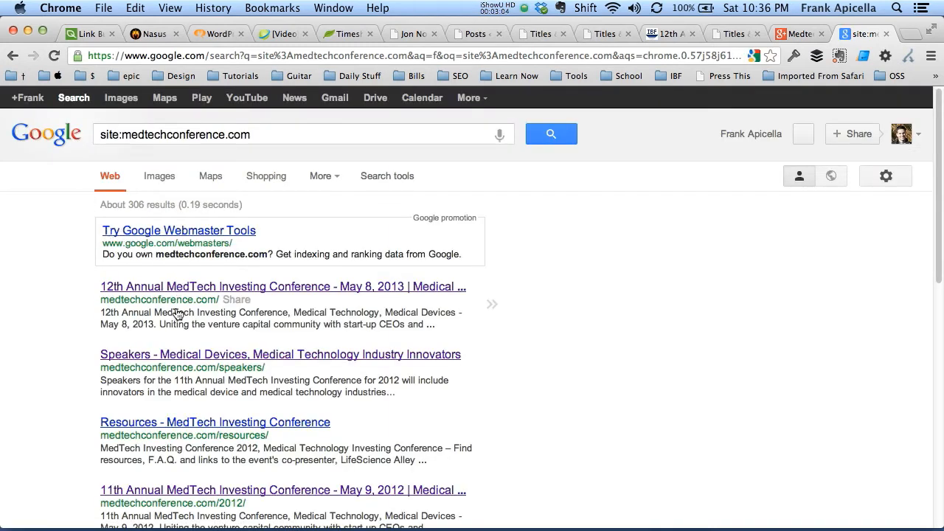
mouse_move(514, 403)
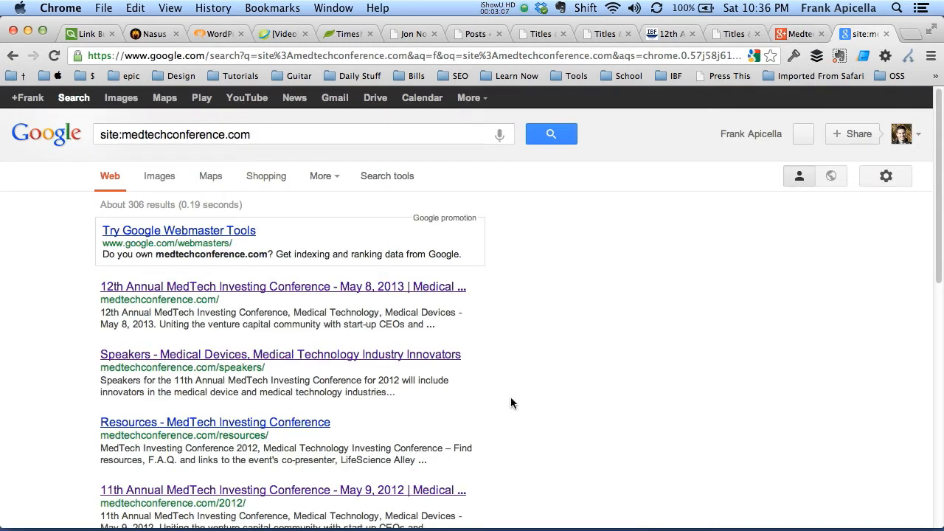
mouse_move(585, 326)
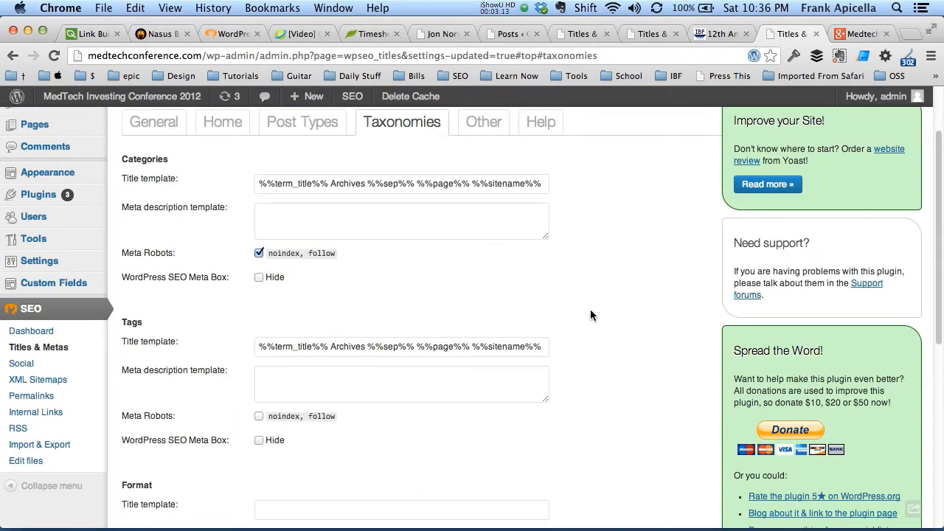
scroll("down", 3)
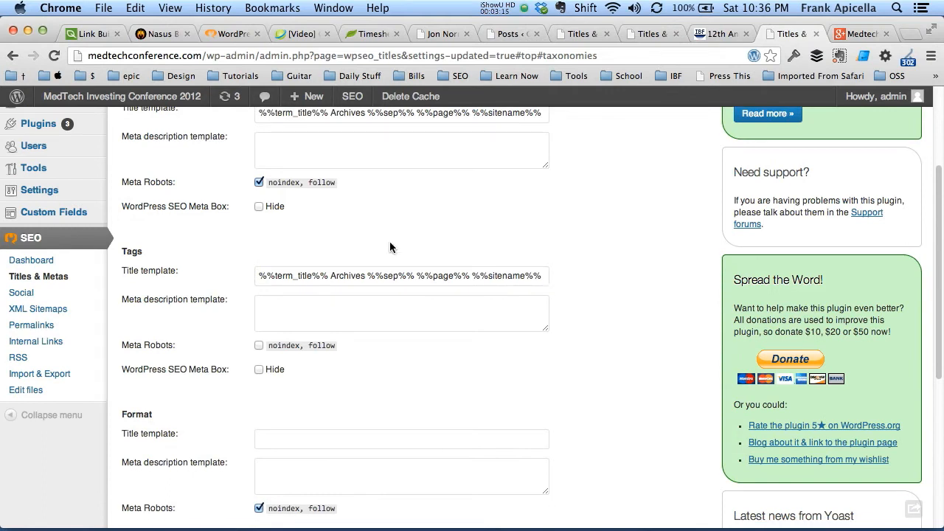
scroll("down", 3)
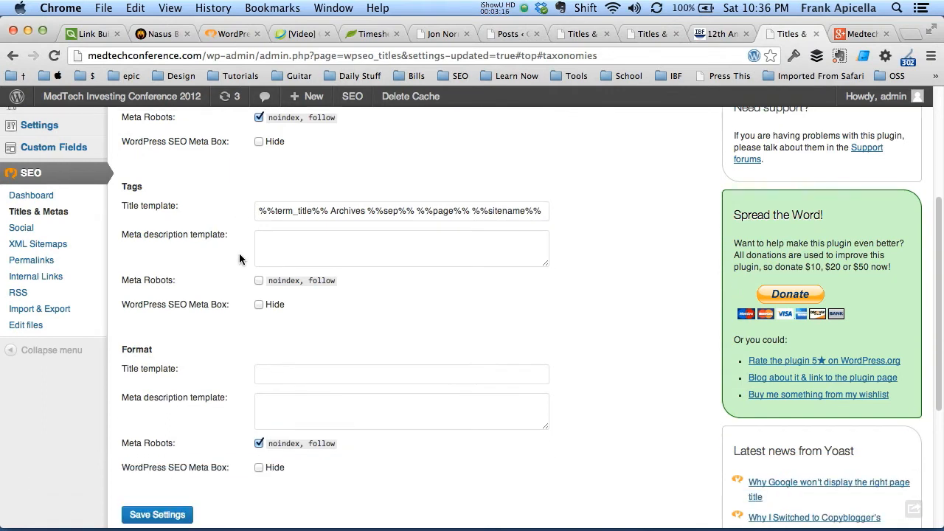
scroll("down", 3)
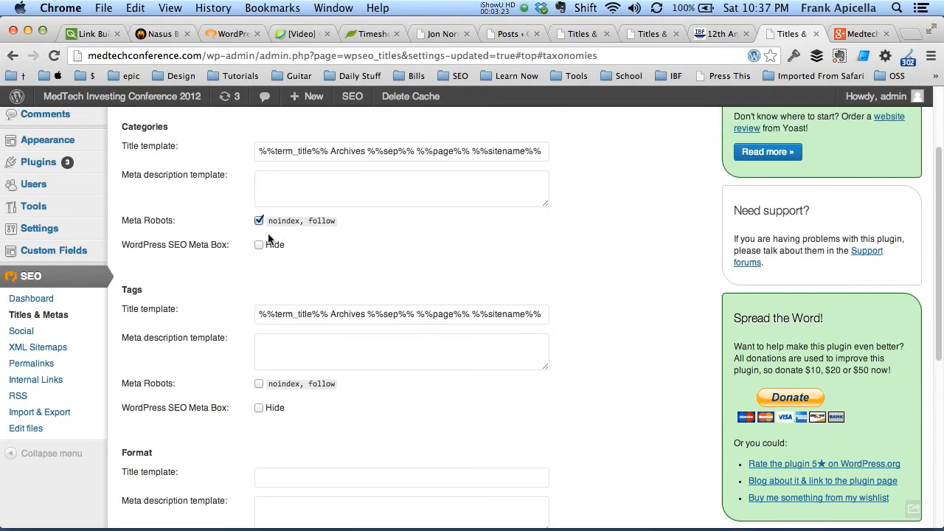
scroll("down", 3)
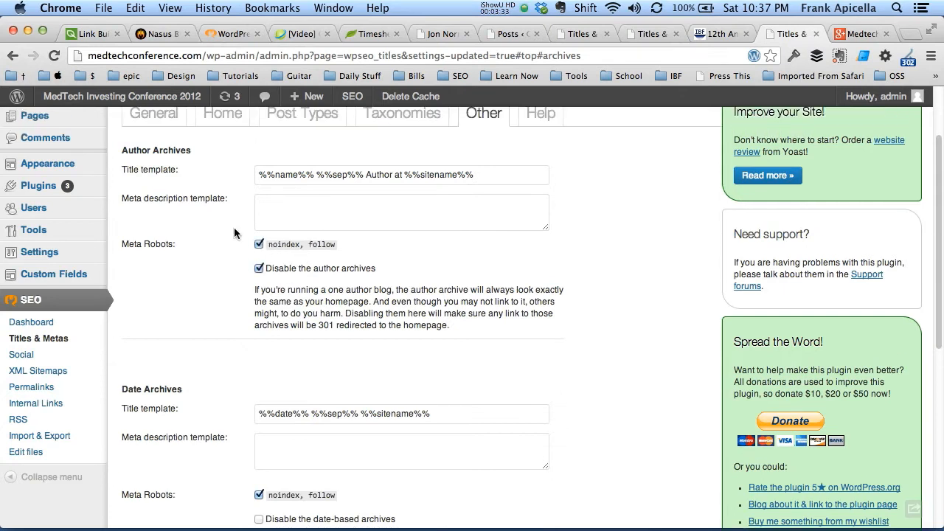
scroll("down", 3)
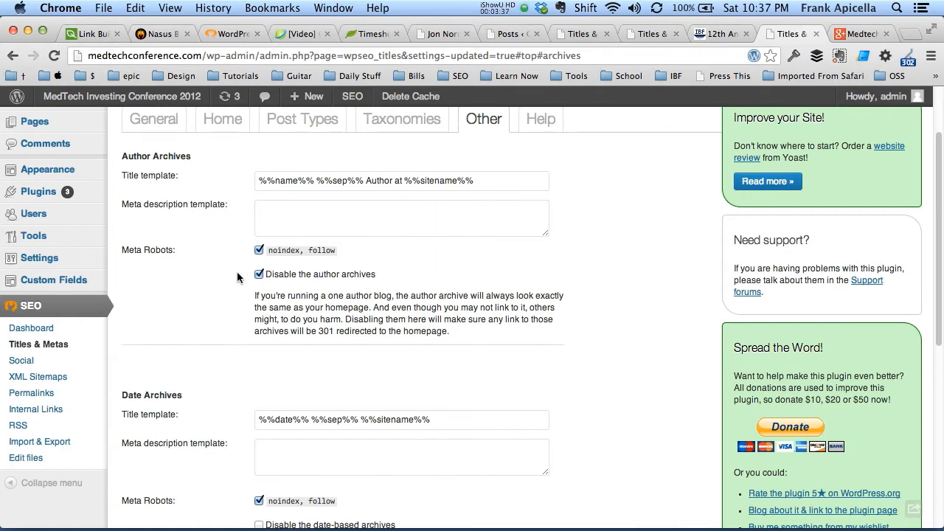
mouse_move(240, 264)
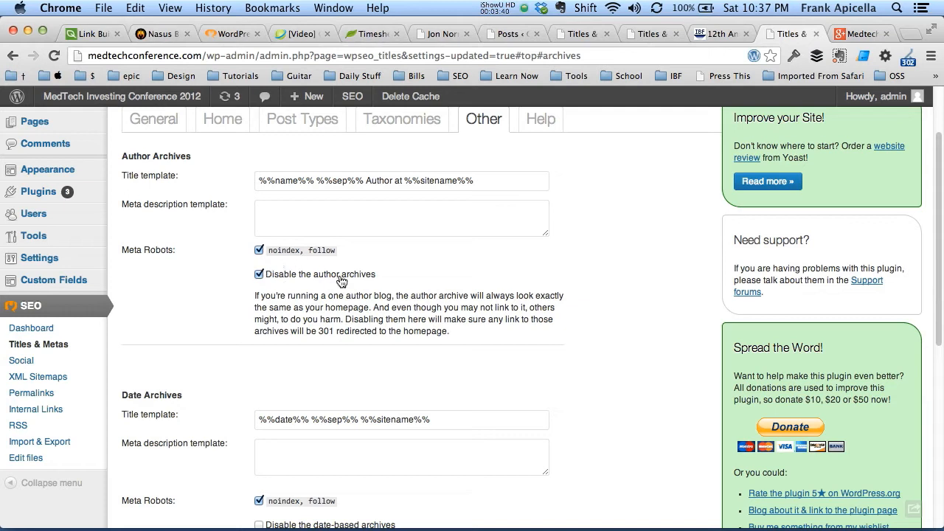
left_click(259, 274)
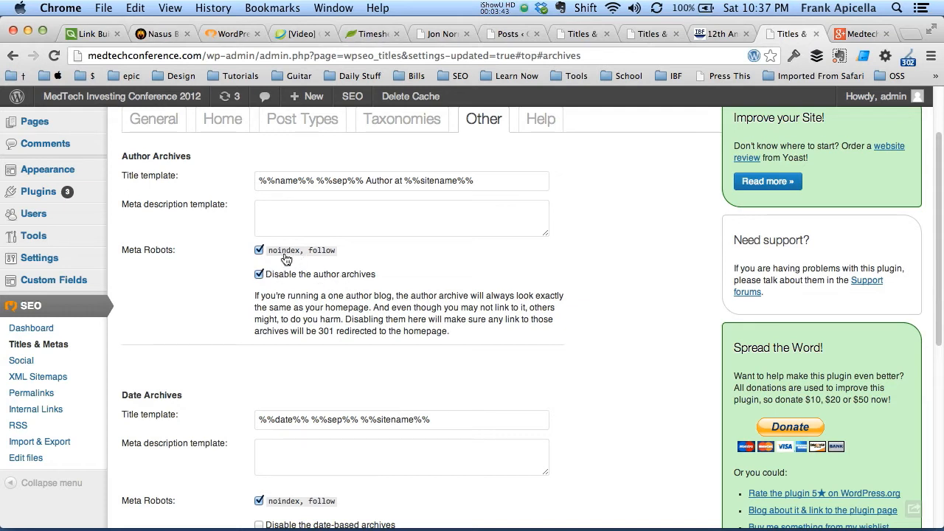
mouse_move(224, 263)
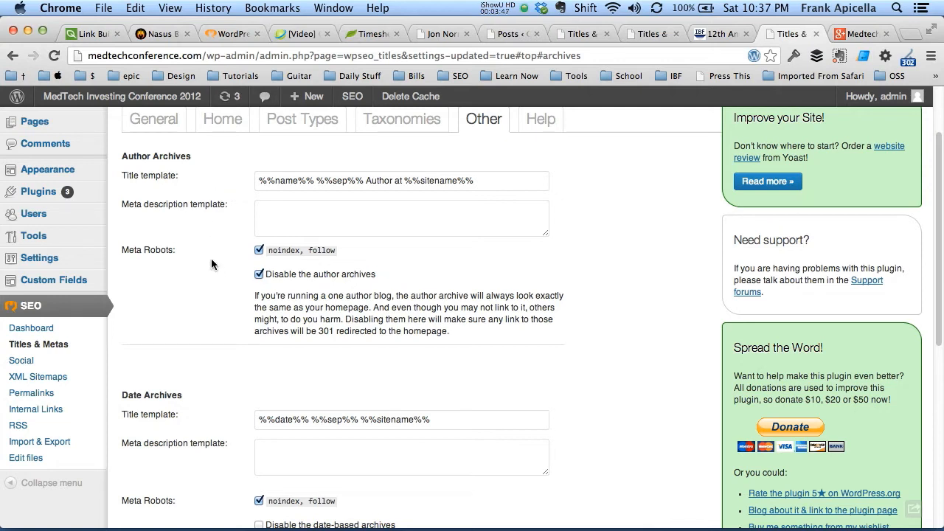
mouse_move(235, 273)
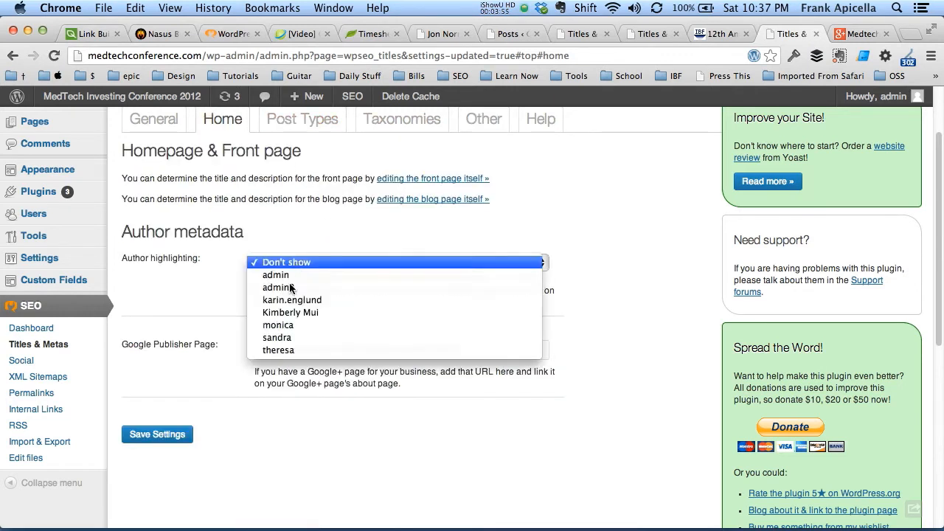
left_click(283, 262)
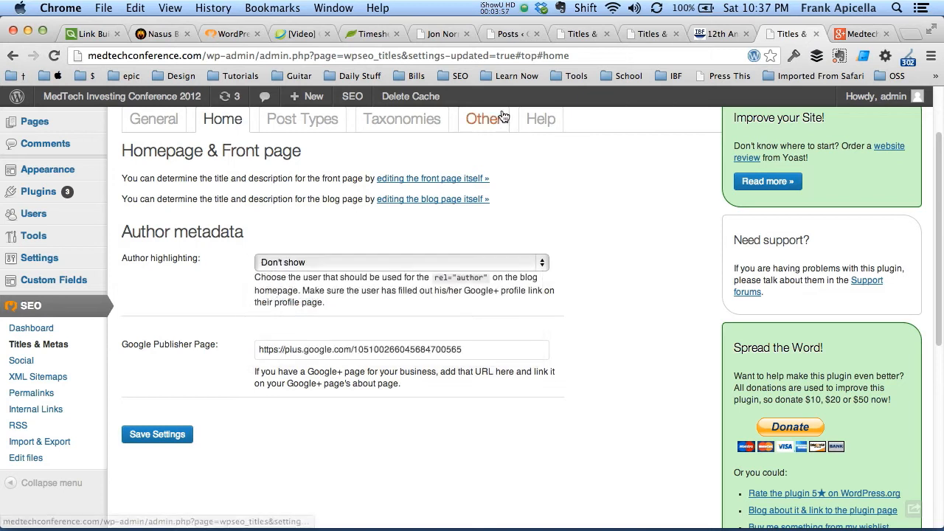
left_click(484, 119)
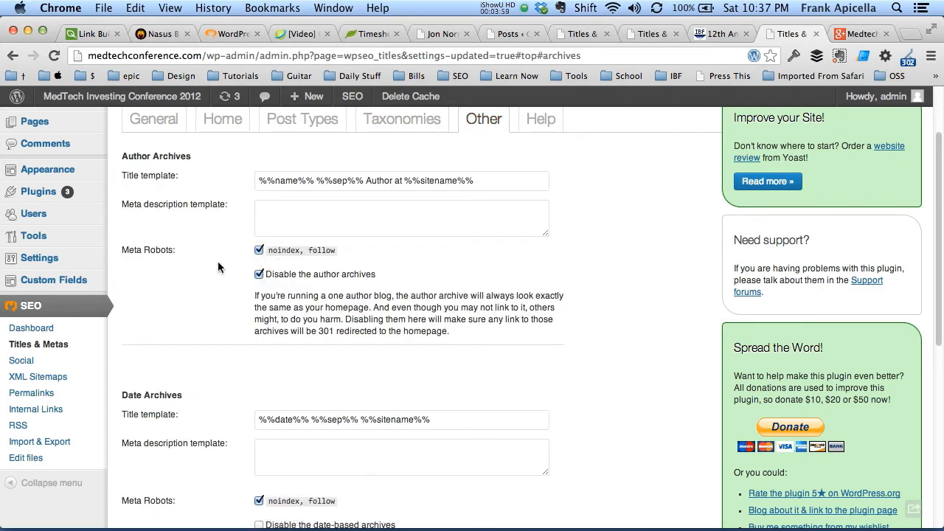
scroll("down", 3)
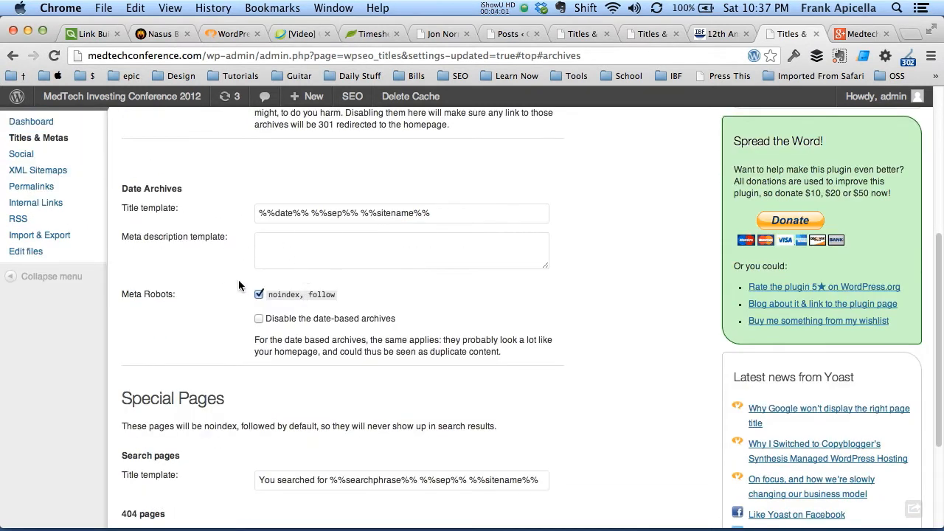
scroll("down", 3)
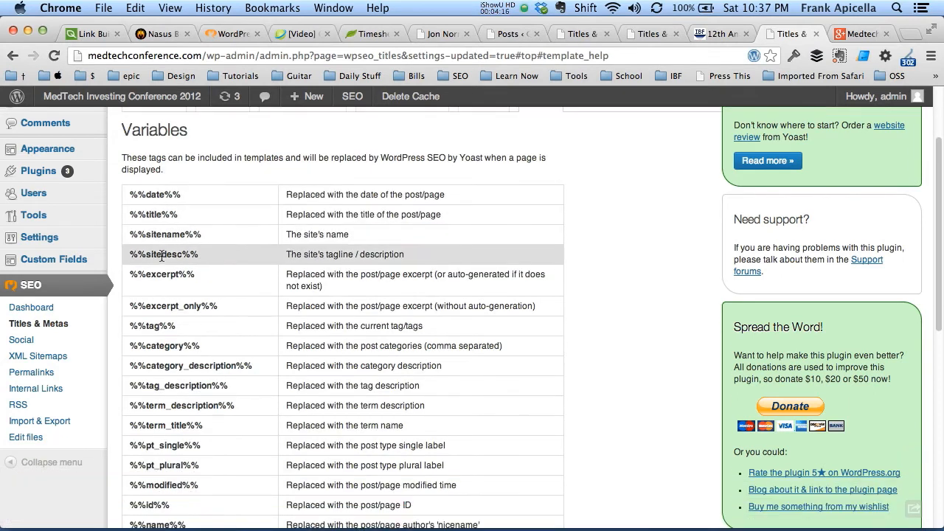
- Scroll the Variables reference to the %%caption%%, %%focuskw%%, custom field and %%sep%% tags
scroll("down", 3)
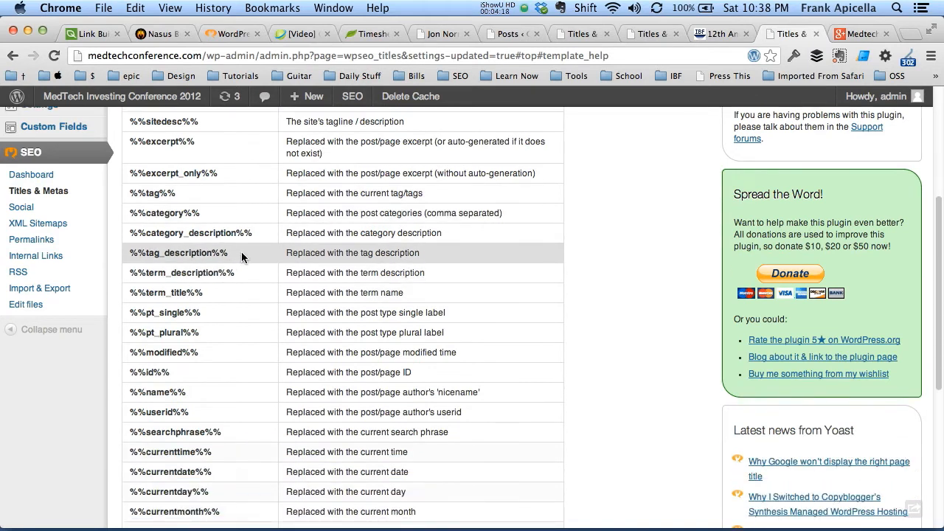
scroll("down", 3)
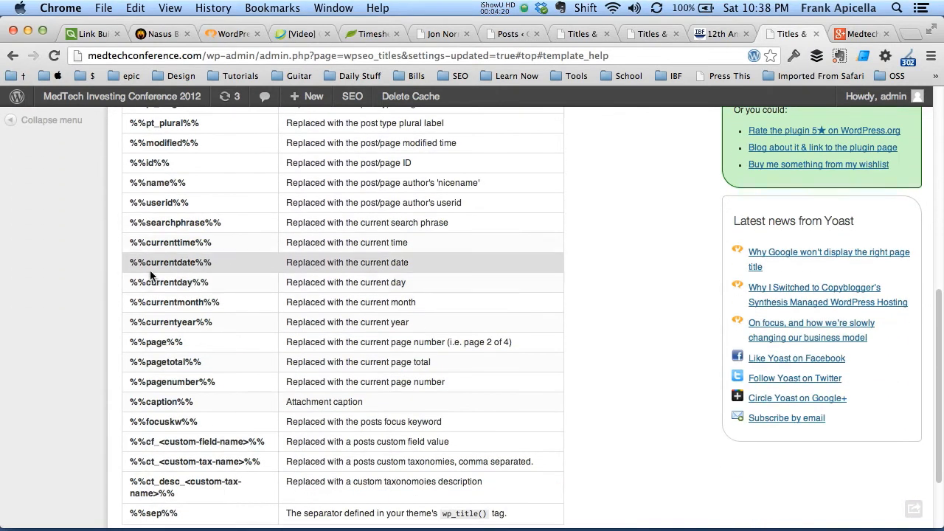
mouse_move(341, 259)
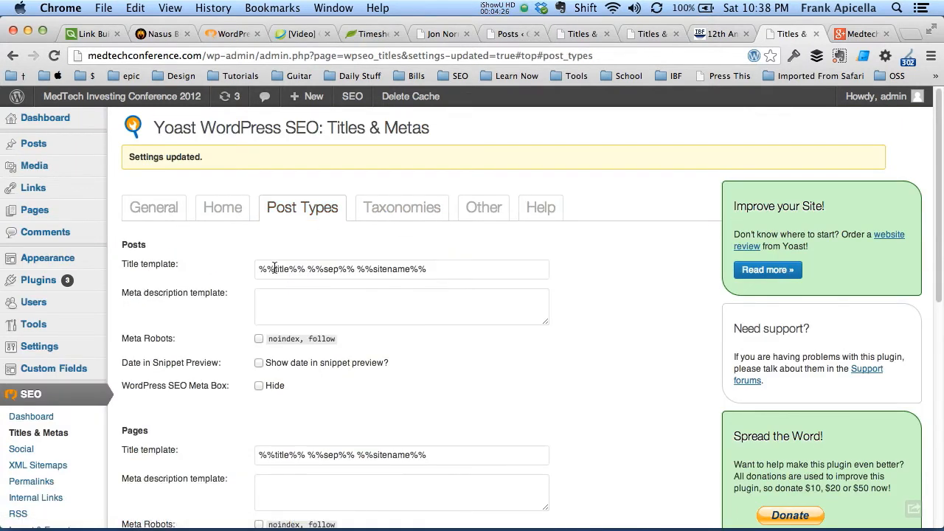
- Select the Posts title template, review the Home tab author metadata, then return to the General tab
triple_click(401, 268)
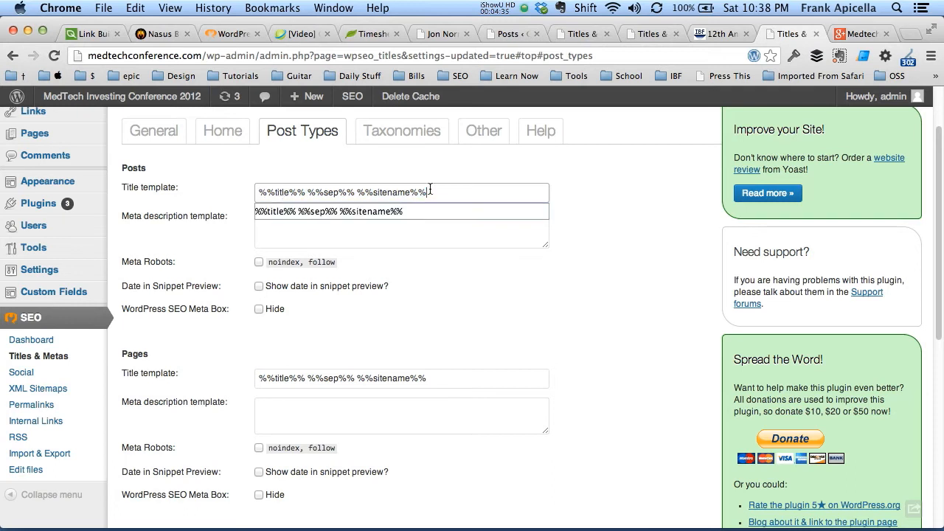
scroll("down", 3)
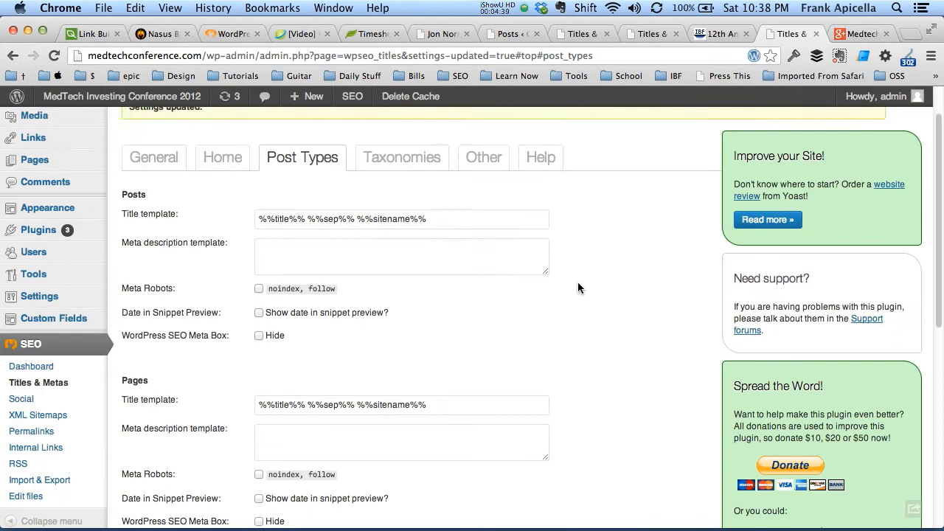
left_click(222, 158)
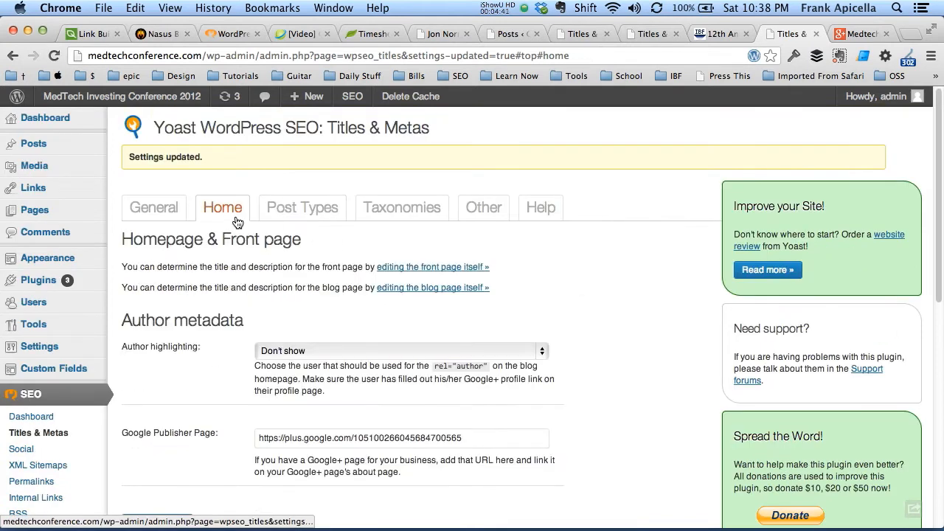
scroll("down", 3)
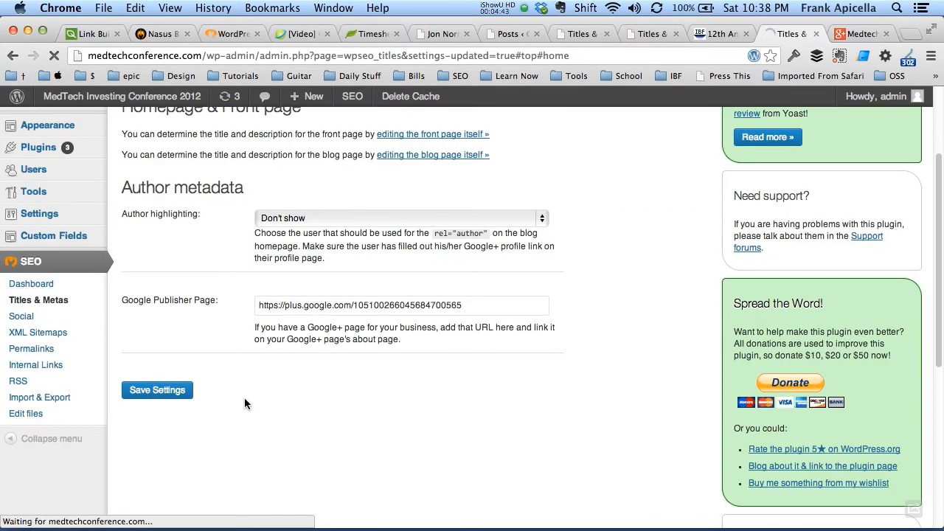
left_click(156, 390)
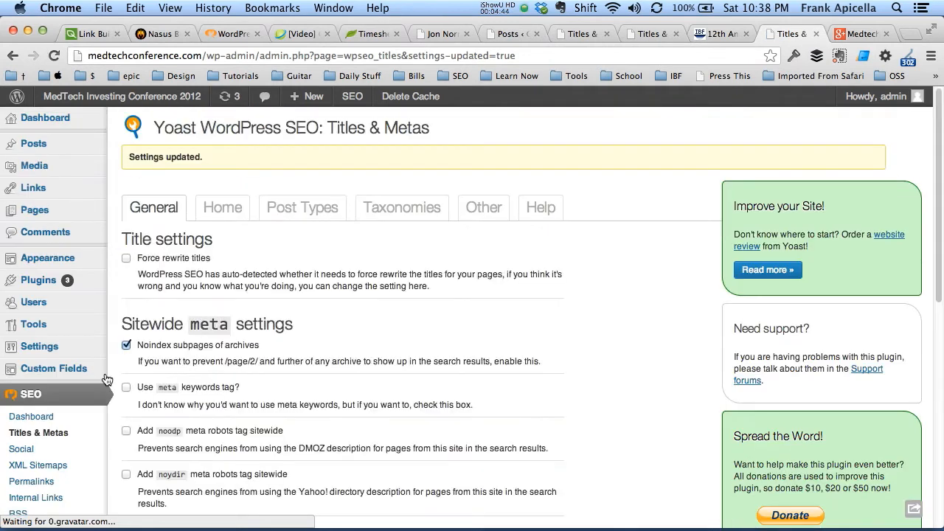
scroll("down", 3)
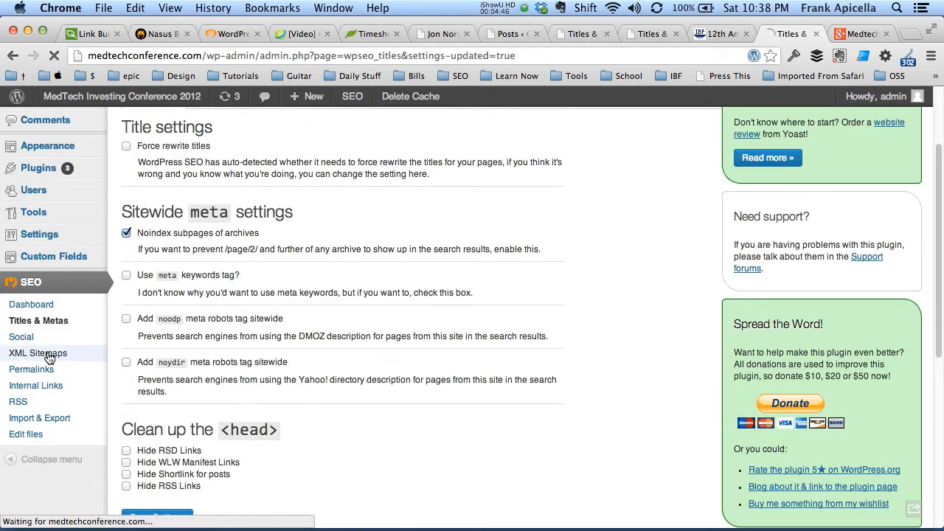
- Look over the sitemap exclusion settings, then return to the Taxonomies title templates
left_click(37, 352)
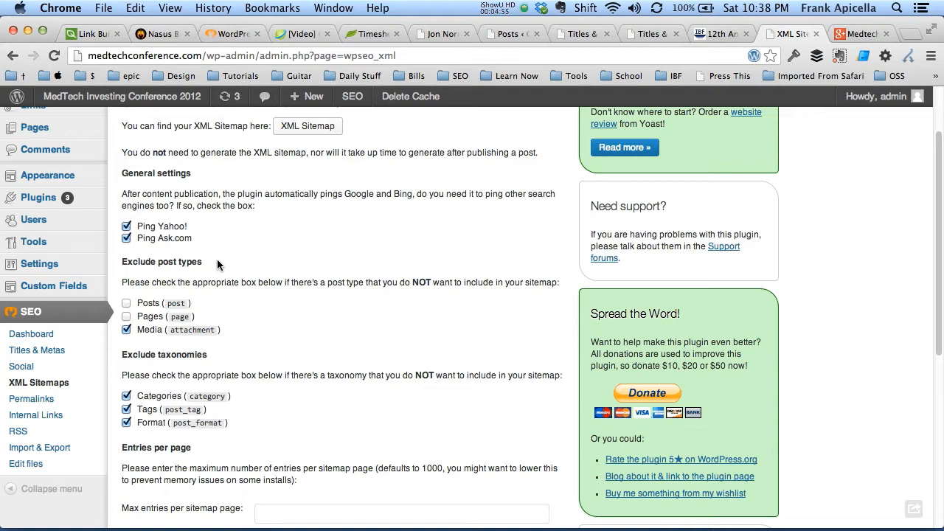
mouse_move(146, 335)
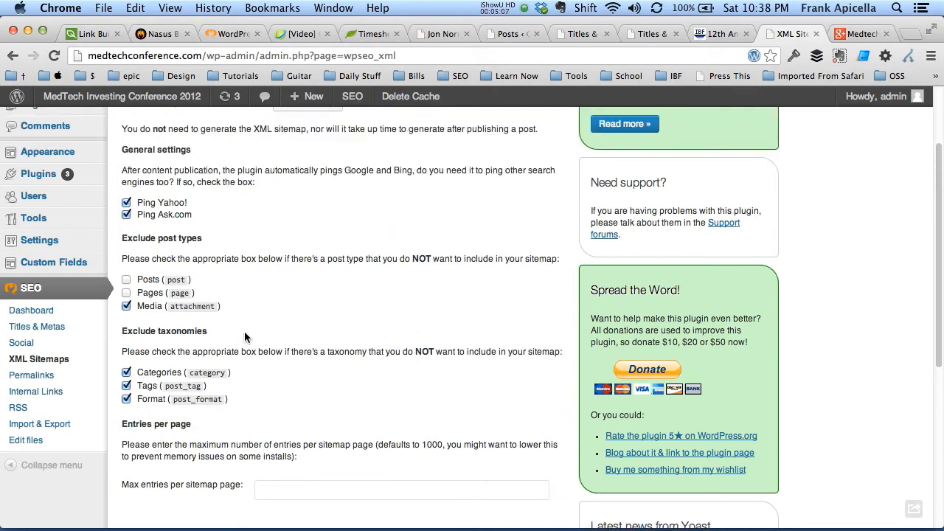
mouse_move(279, 391)
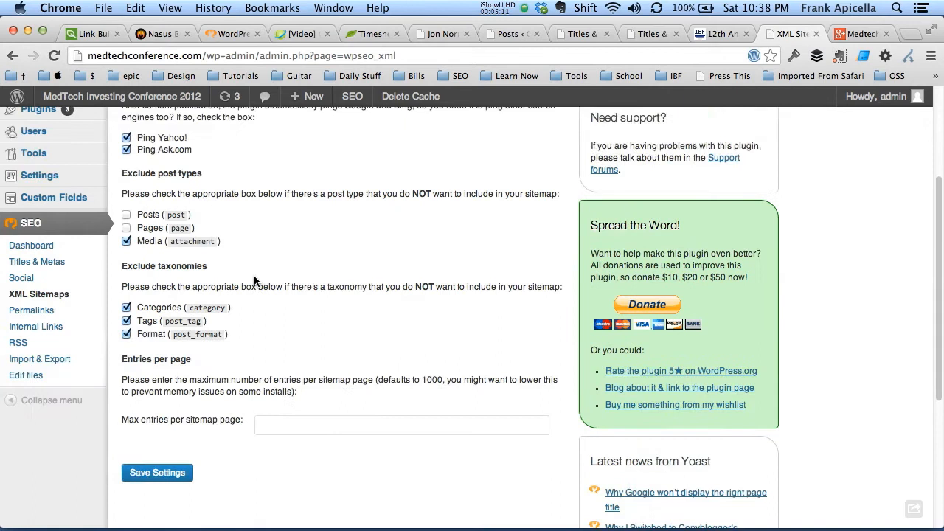
scroll("down", 3)
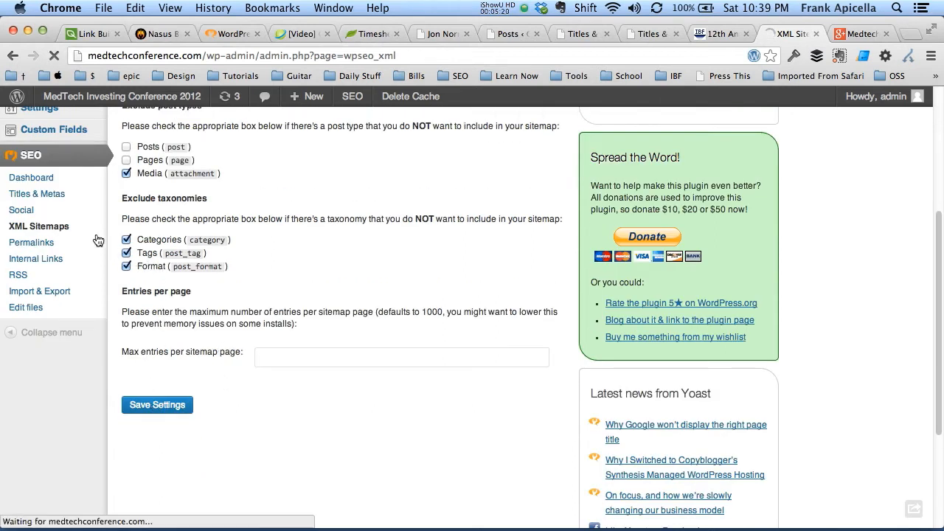
left_click(157, 405)
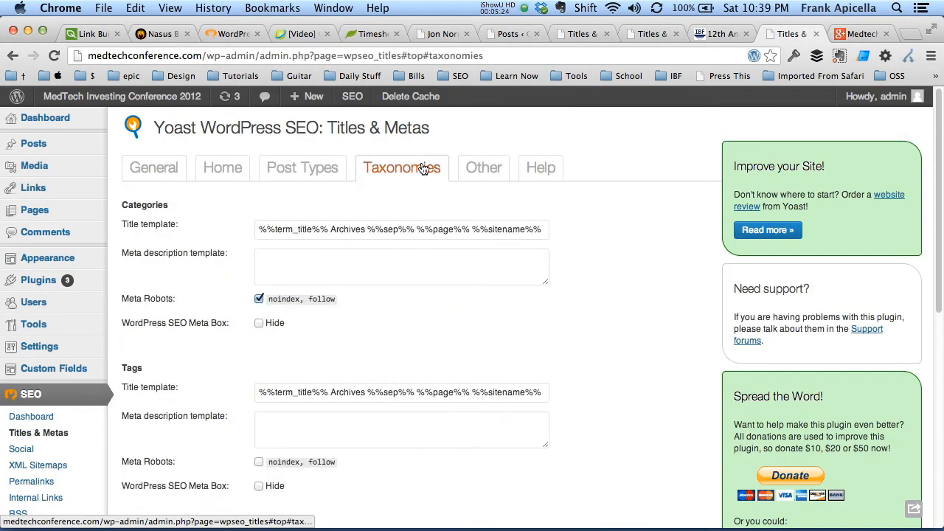
- Save the taxonomy settings with Categories and Format at noindex, follow, then head to SEO > RSS
scroll("down", 3)
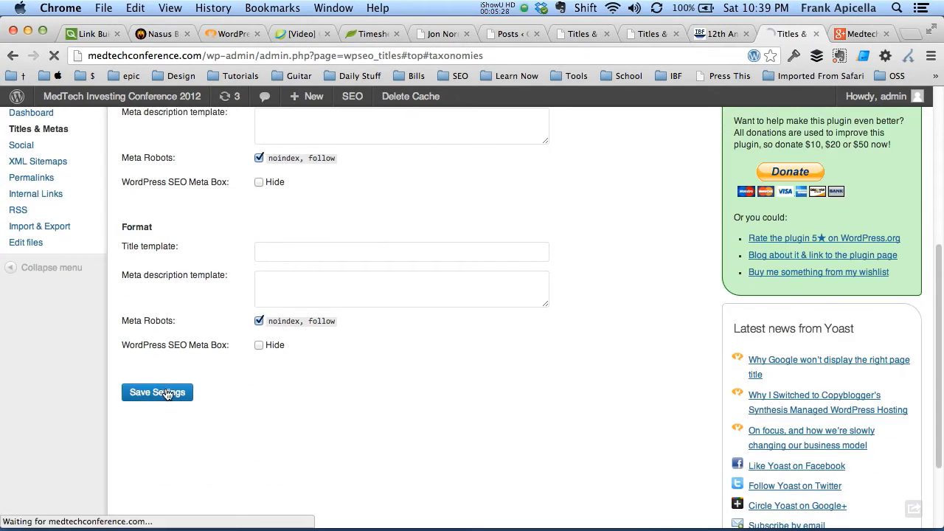
left_click(156, 392)
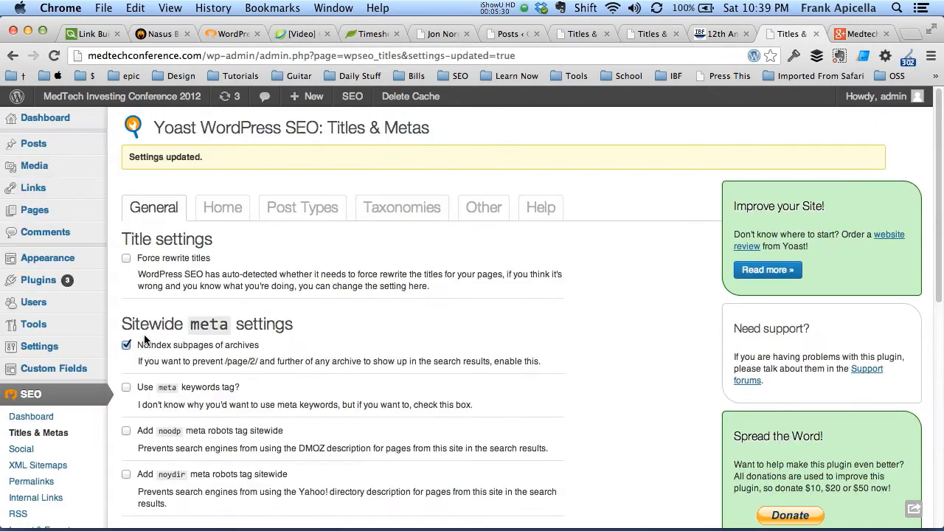
scroll("down", 3)
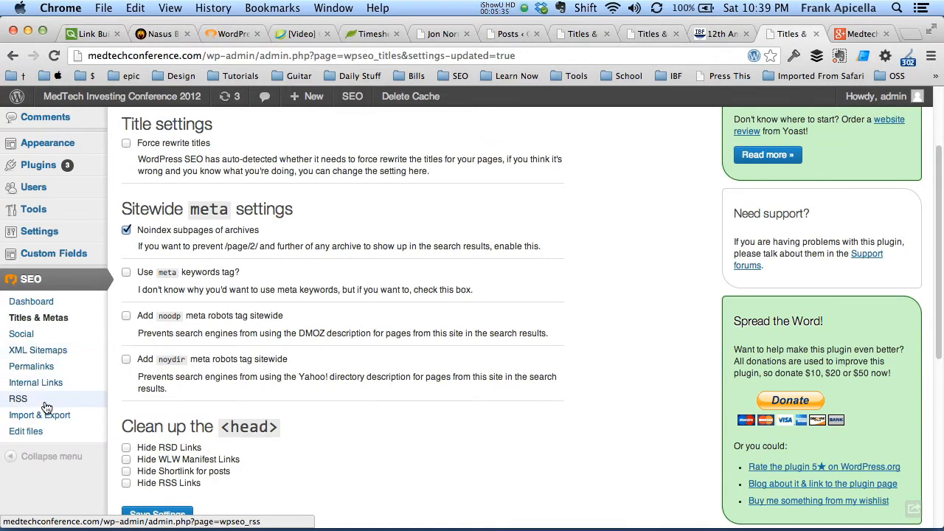
left_click(17, 399)
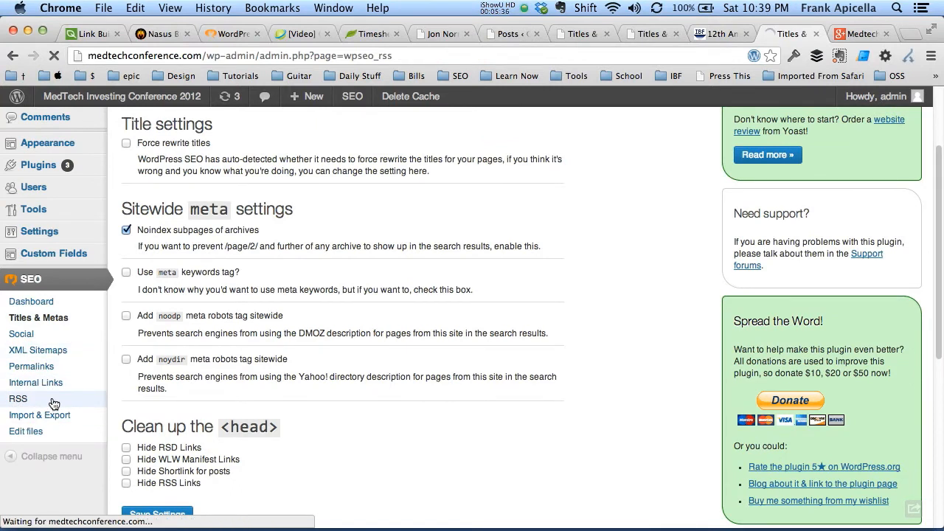
- Review the empty before-post field and default after-post attribution text in the RSS settings
left_click(17, 398)
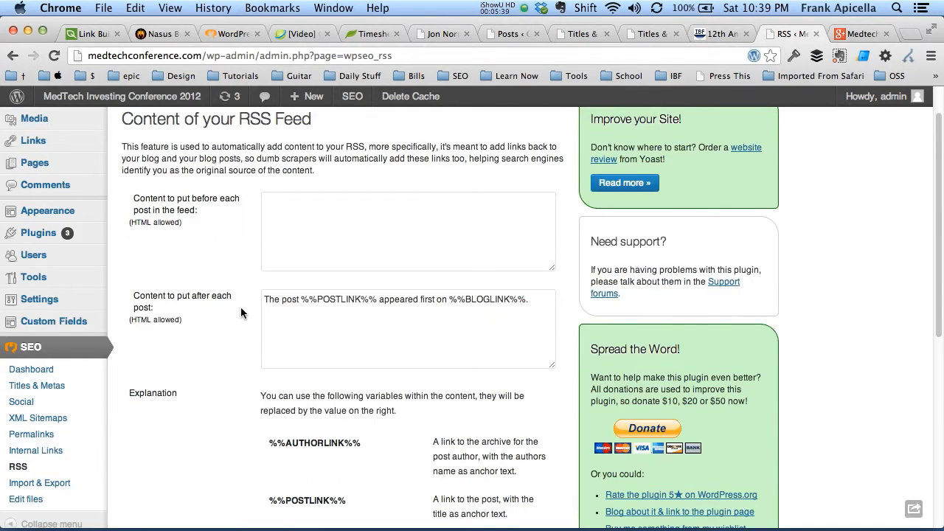
left_click(408, 231)
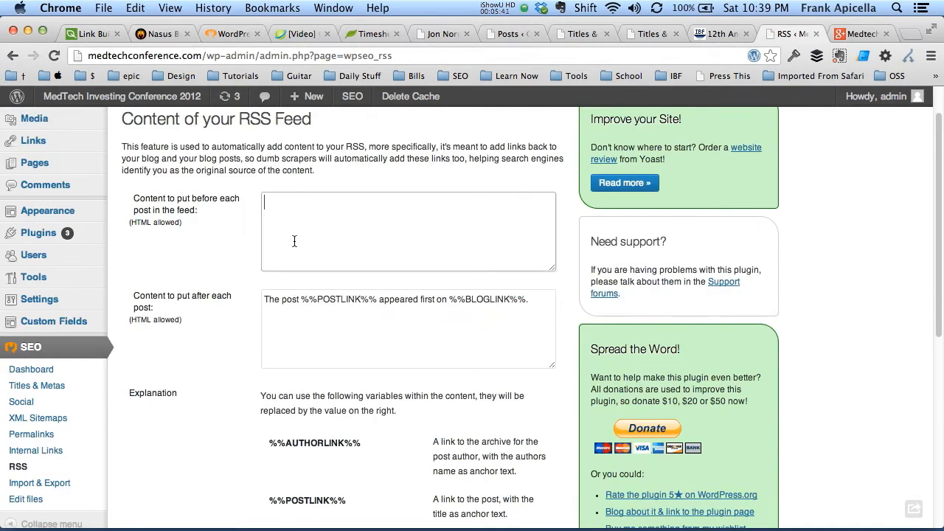
scroll("down", 3)
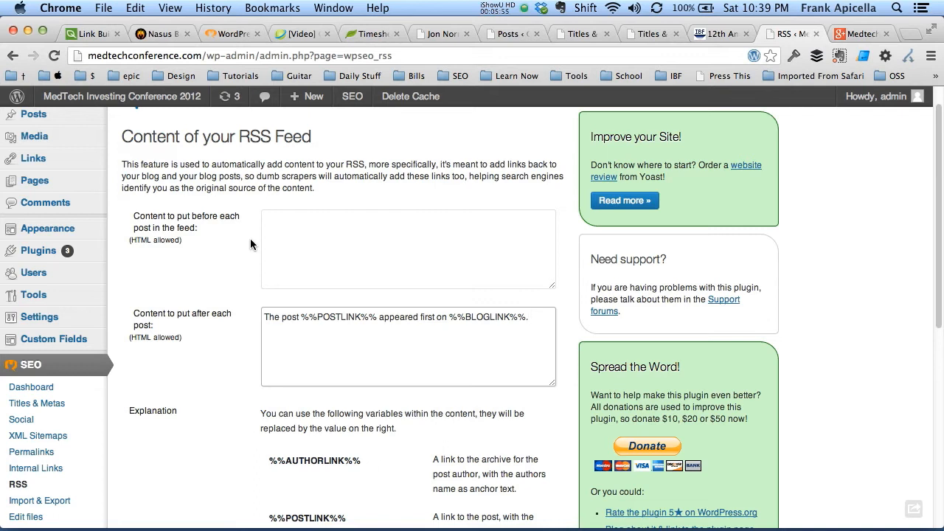
mouse_move(247, 241)
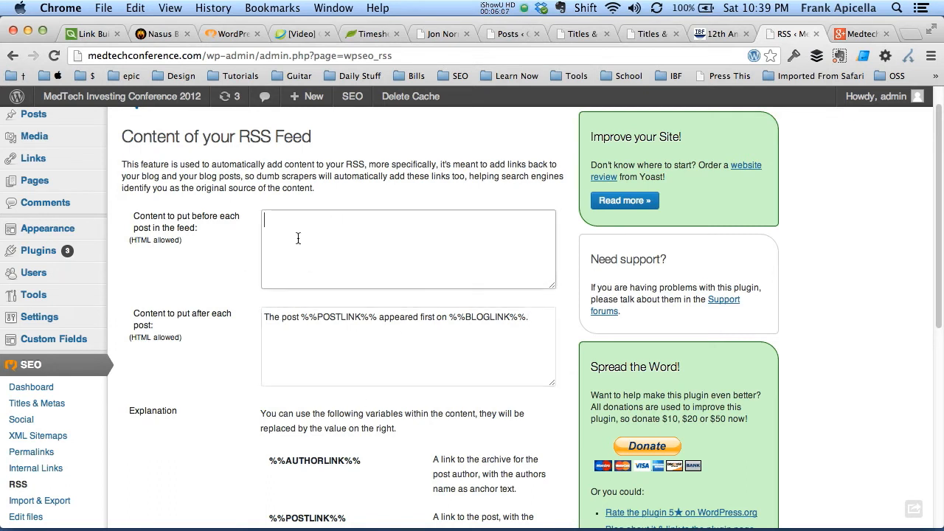
scroll("down", 3)
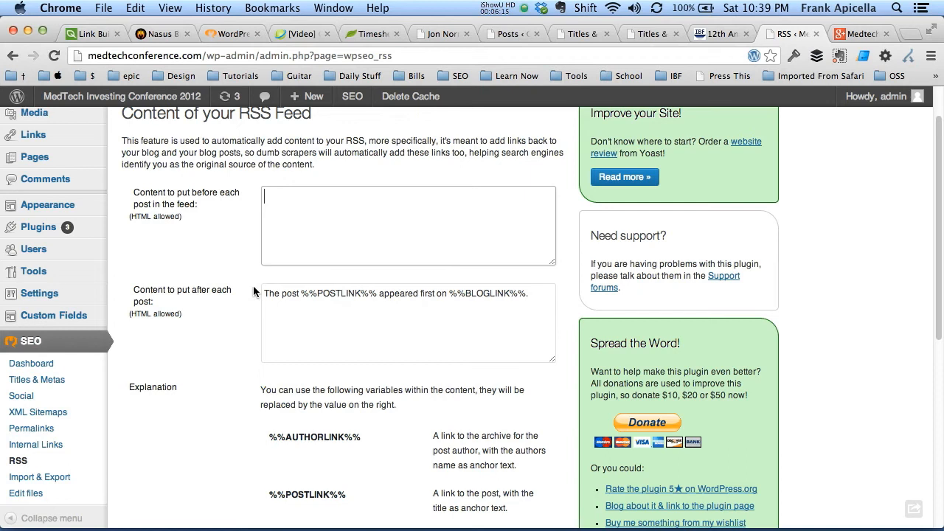
mouse_move(481, 301)
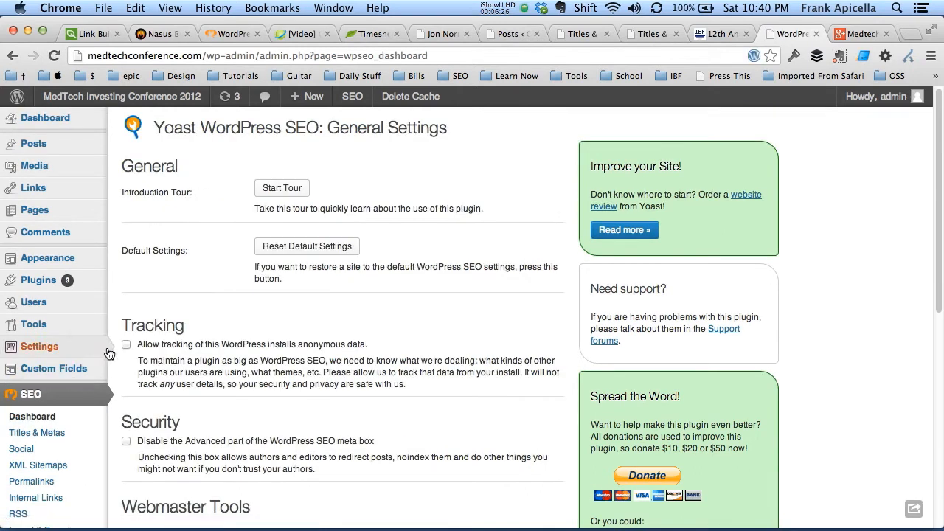
mouse_move(33, 210)
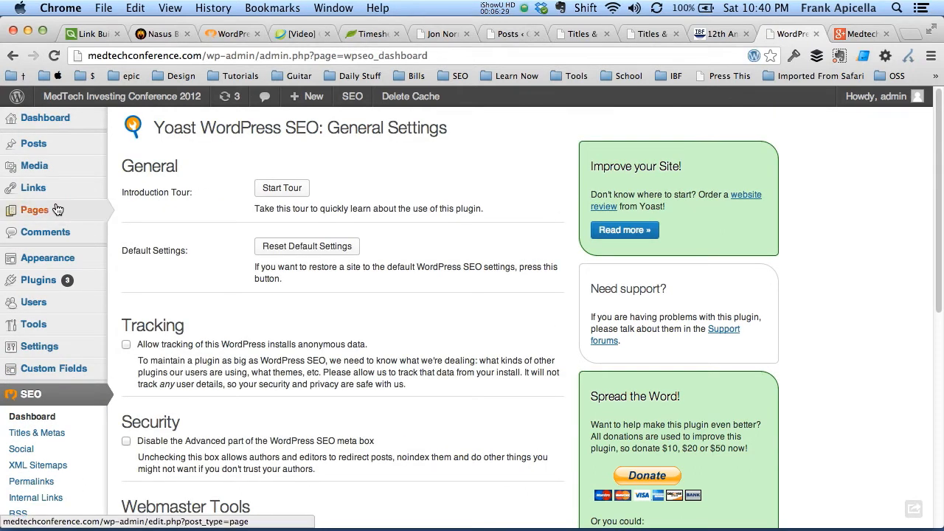
- From the Pages list, edit Sponsorship Opportunities and reach its Yoast Advanced section
left_click(35, 211)
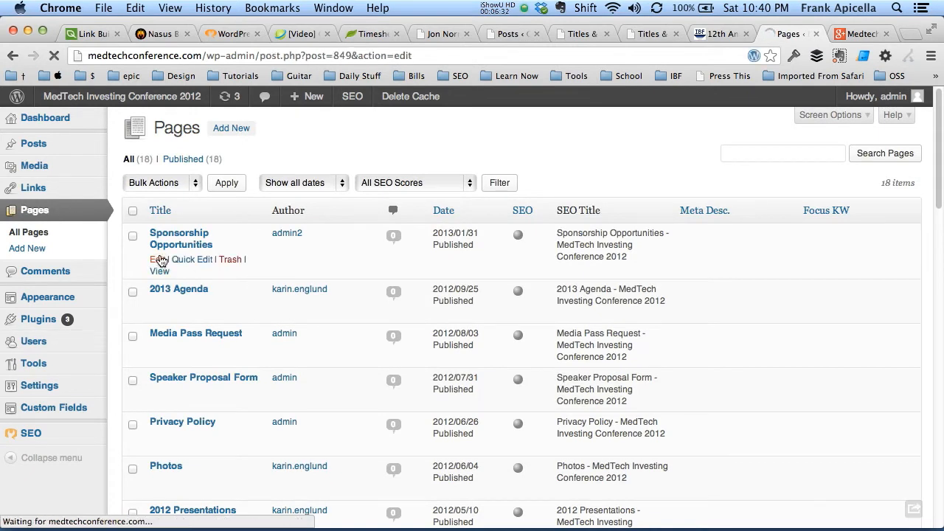
left_click(154, 259)
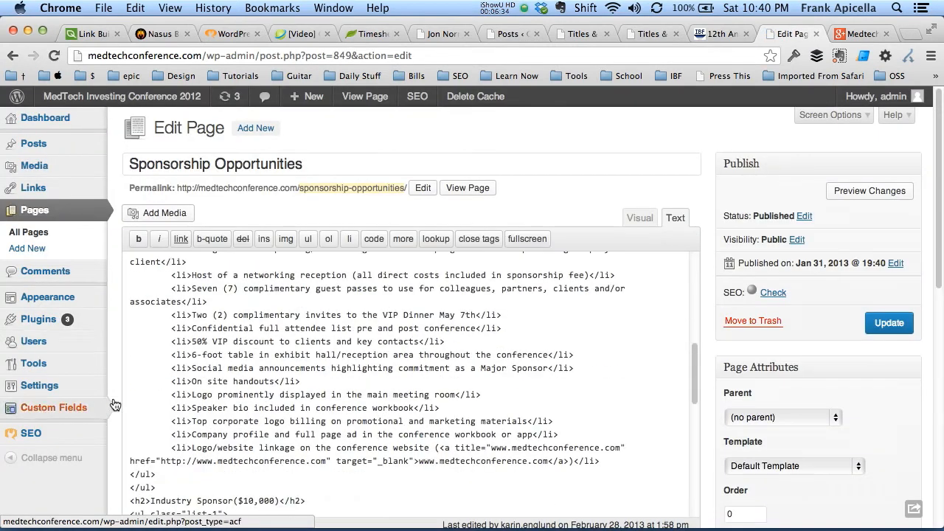
scroll("down", 3)
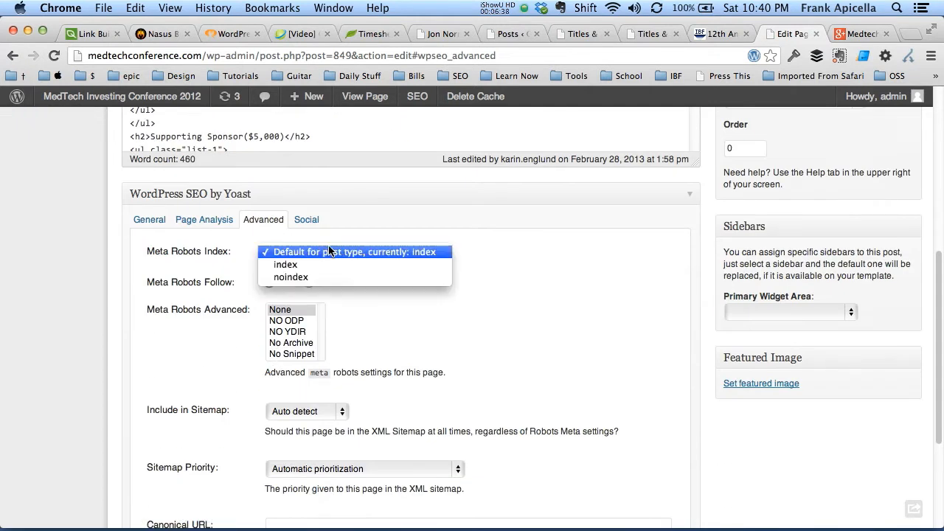
- Leave Meta Robots Index and Follow at their defaults, review canonical and 301 redirect fields, then go to SEO
left_click(354, 251)
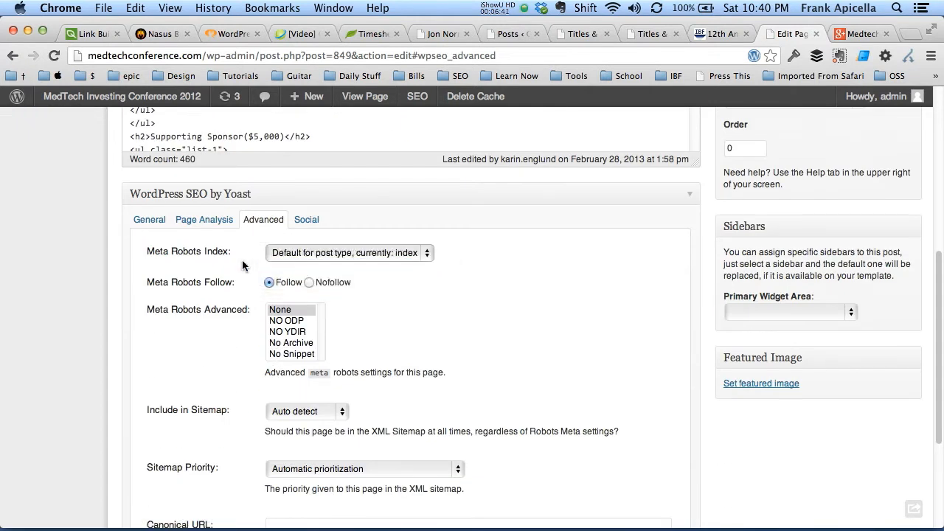
mouse_move(382, 269)
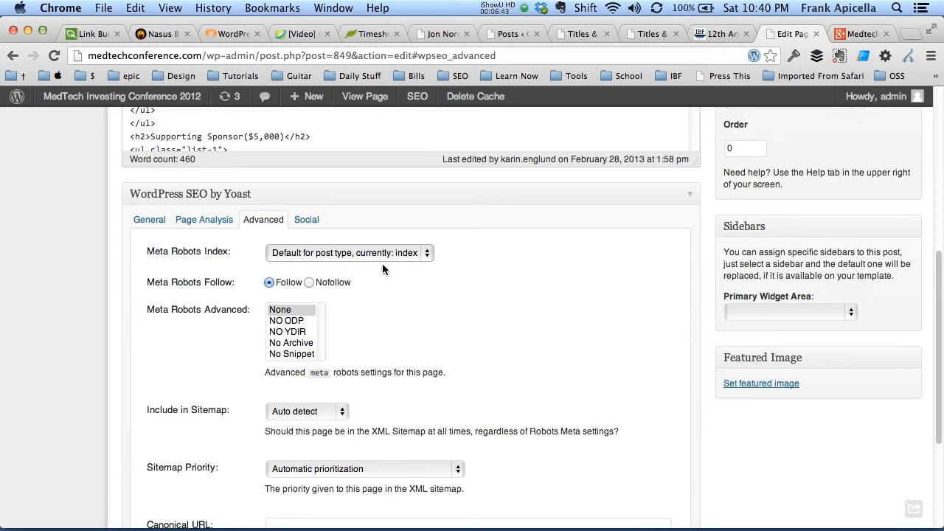
mouse_move(354, 260)
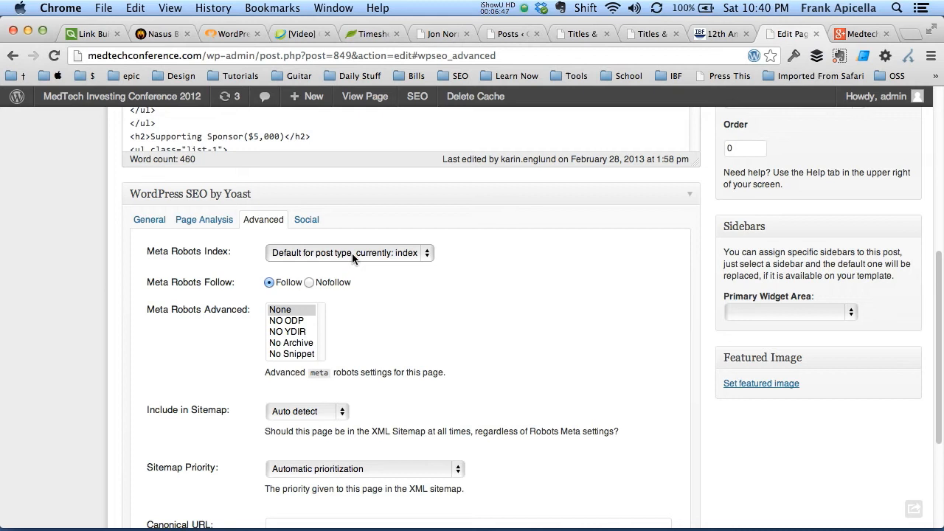
left_click(348, 252)
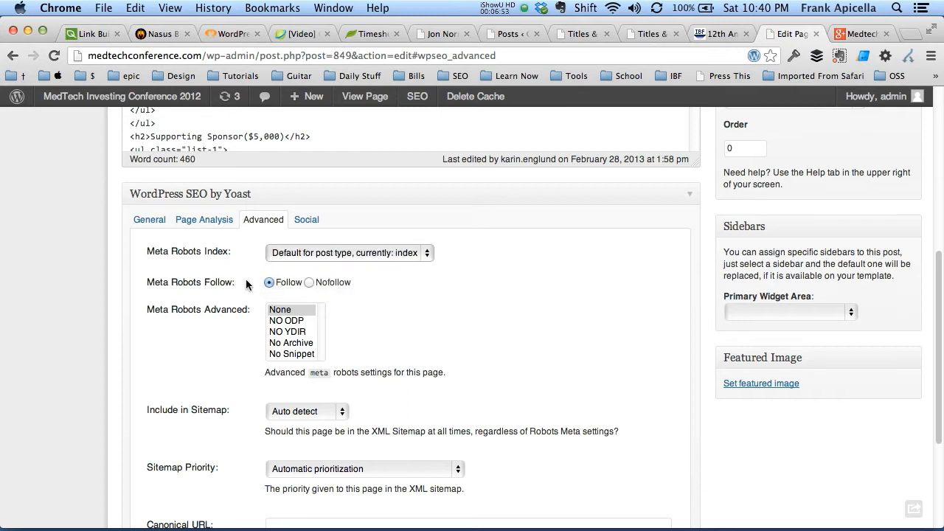
mouse_move(333, 290)
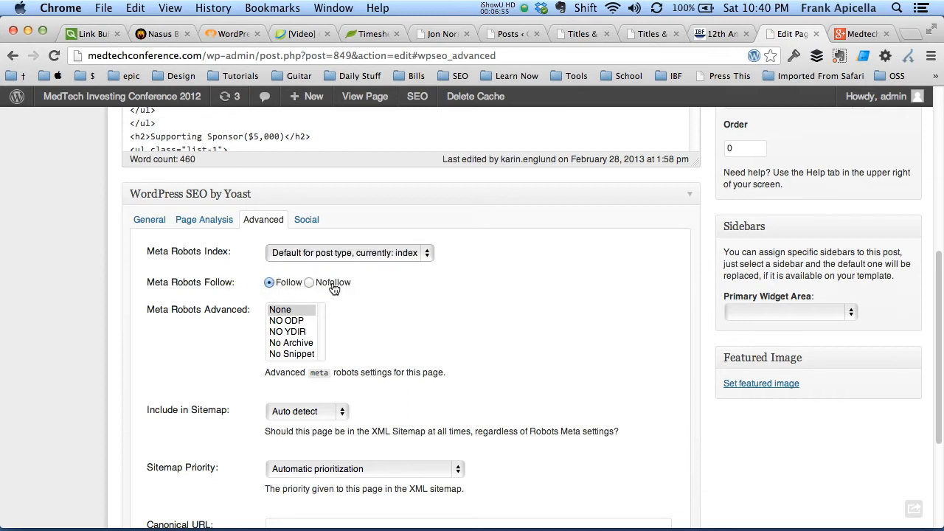
mouse_move(342, 275)
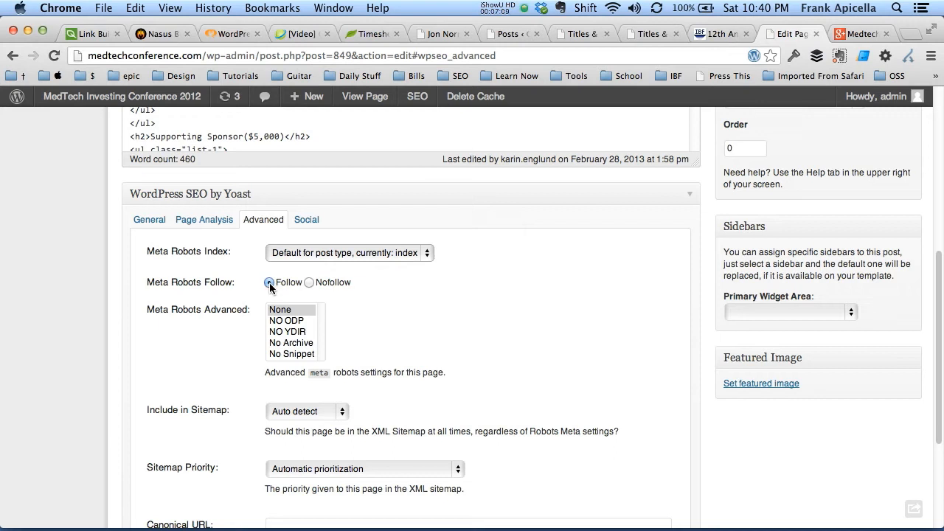
mouse_move(194, 275)
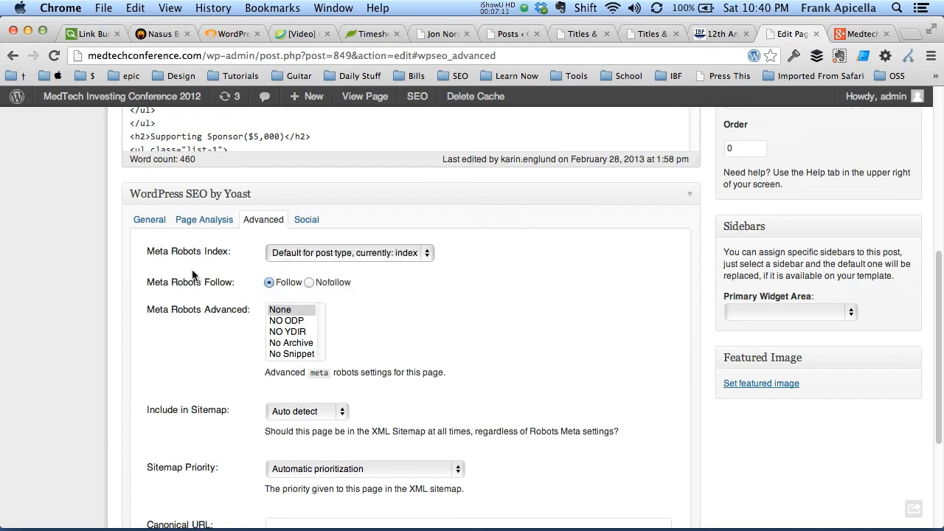
scroll("down", 3)
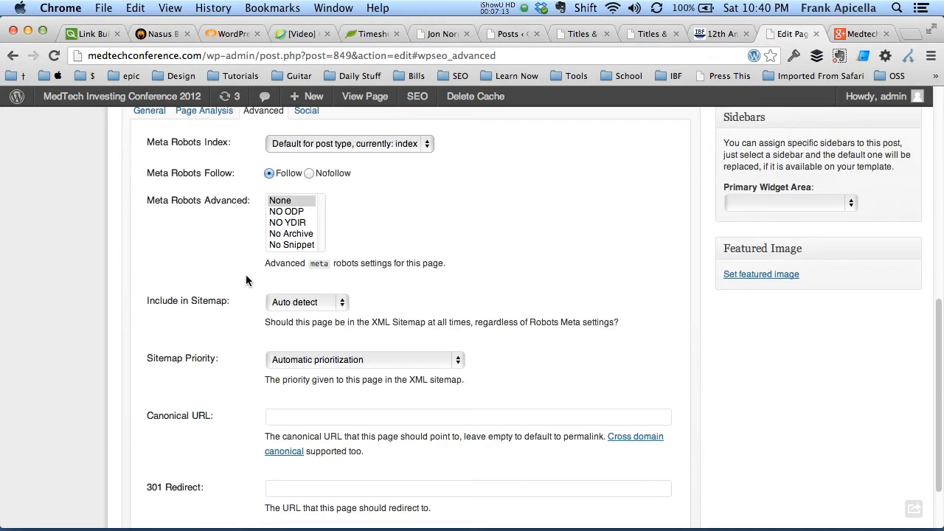
scroll("down", 3)
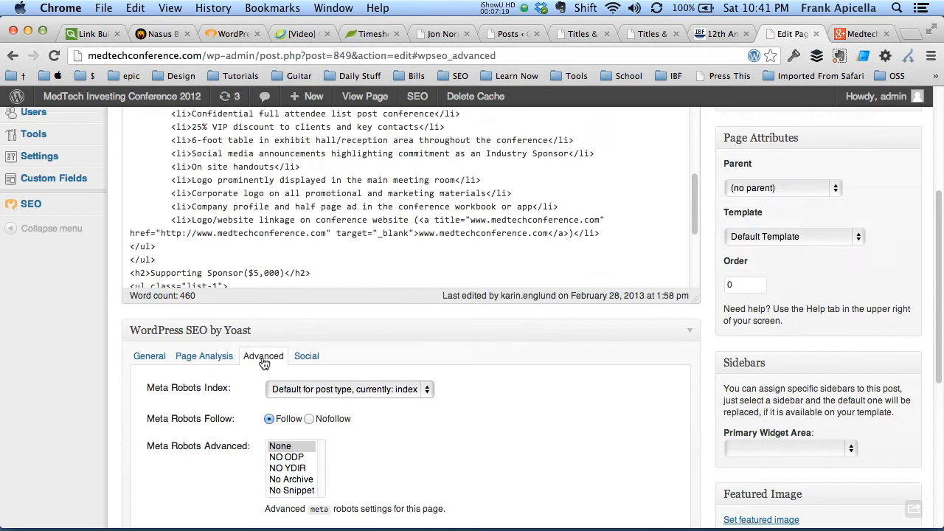
left_click(31, 277)
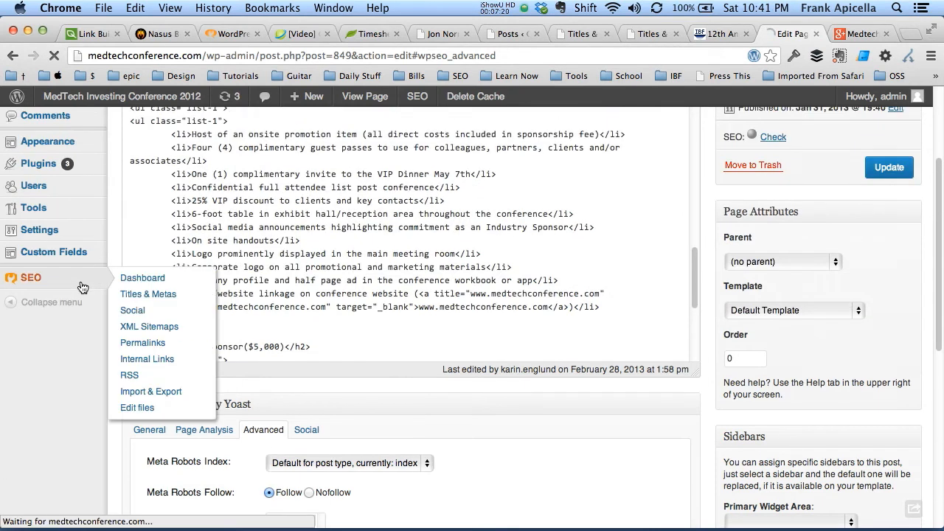
- From SEO > XML Sitemaps, view the sitemap index listing post-sitemap.xml and page-sitemap.xml
left_click(142, 277)
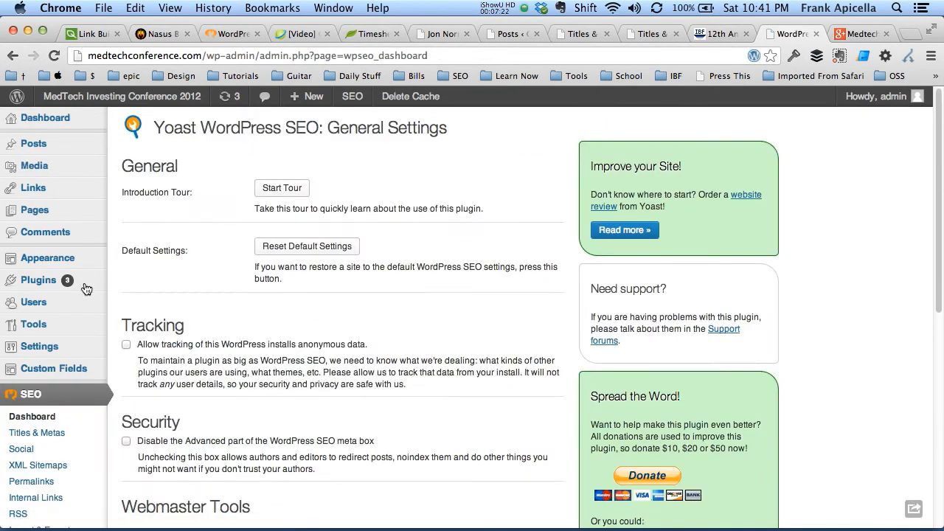
scroll("down", 3)
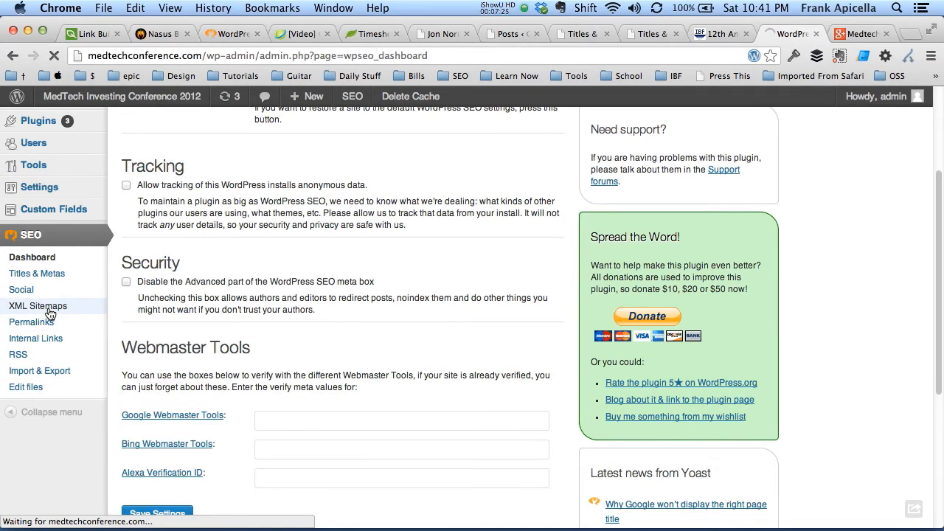
left_click(38, 305)
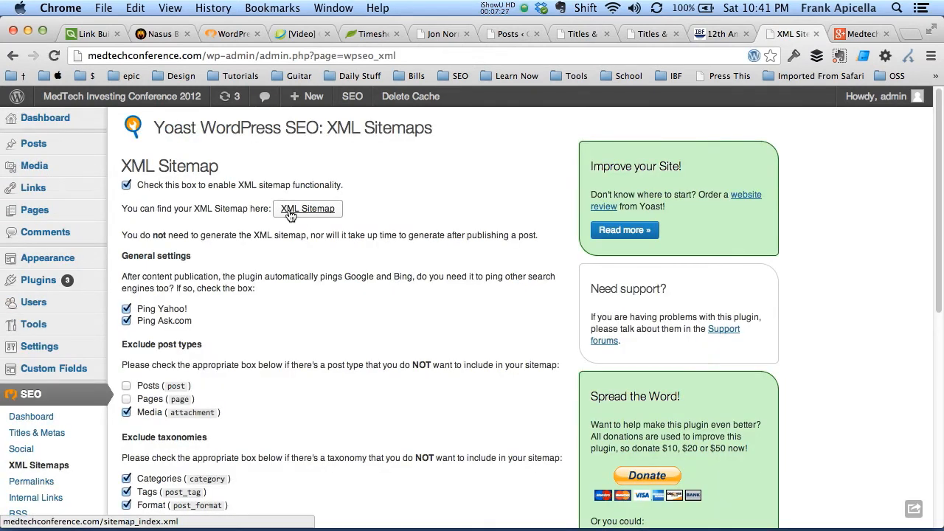
left_click(308, 209)
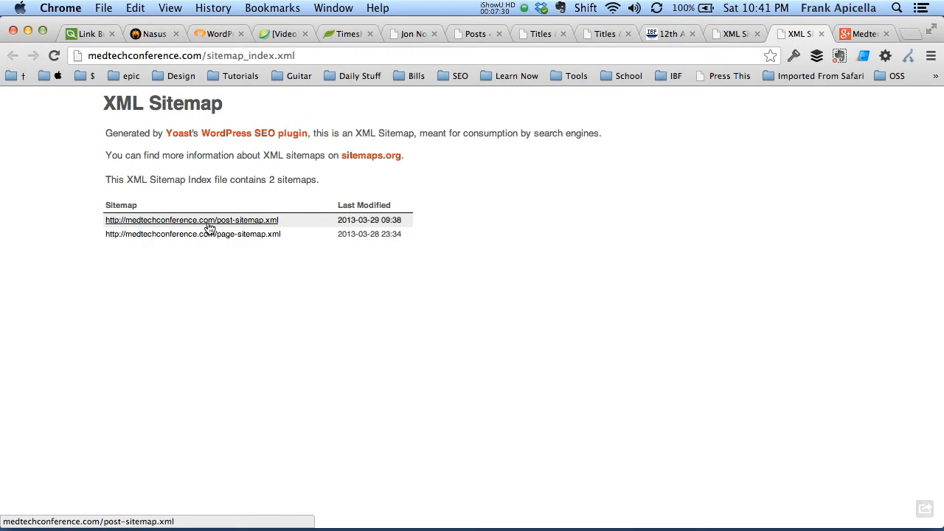
- View post-sitemap.xml with its 85 URLs, then bring up Google Webmasters in a new tab
left_click(191, 220)
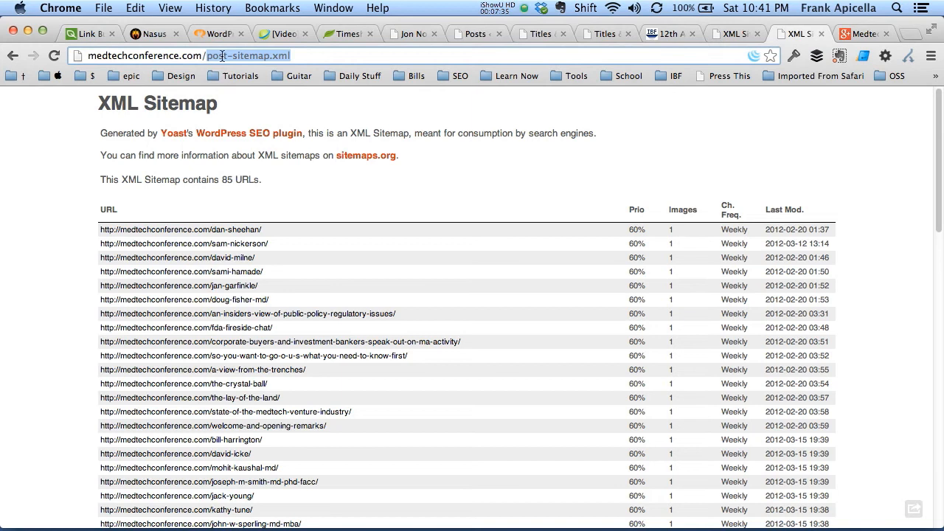
type("github.com")
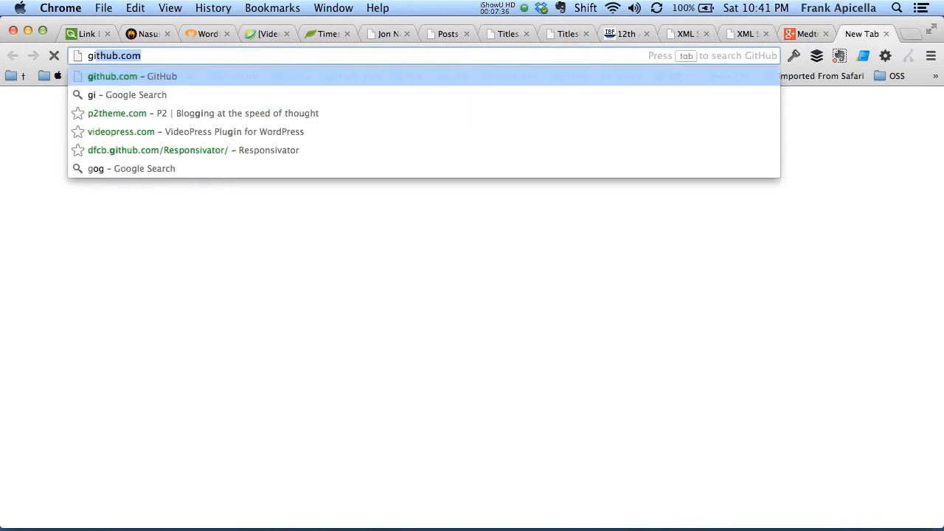
type("google.com/adsense")
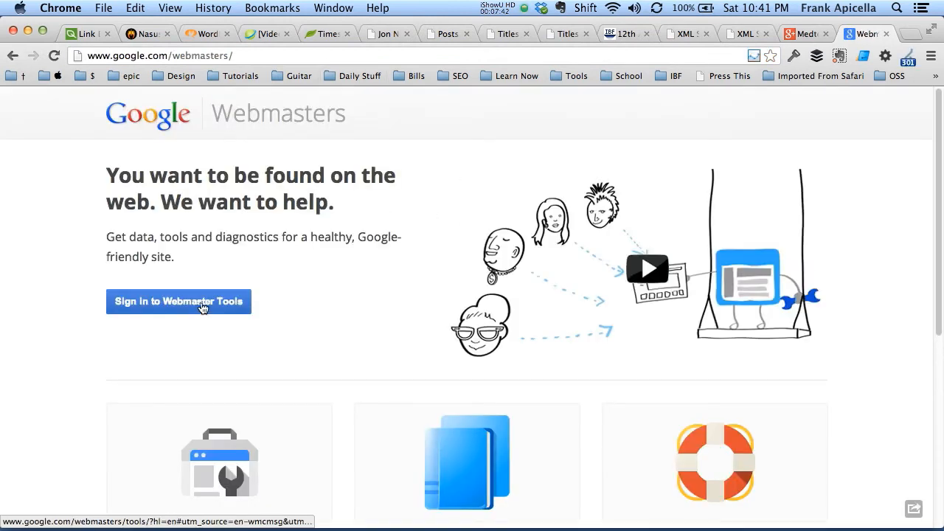
- Sign in to Webmaster Tools to see the verified sites, then switch back to the WordPress tab
left_click(804, 34)
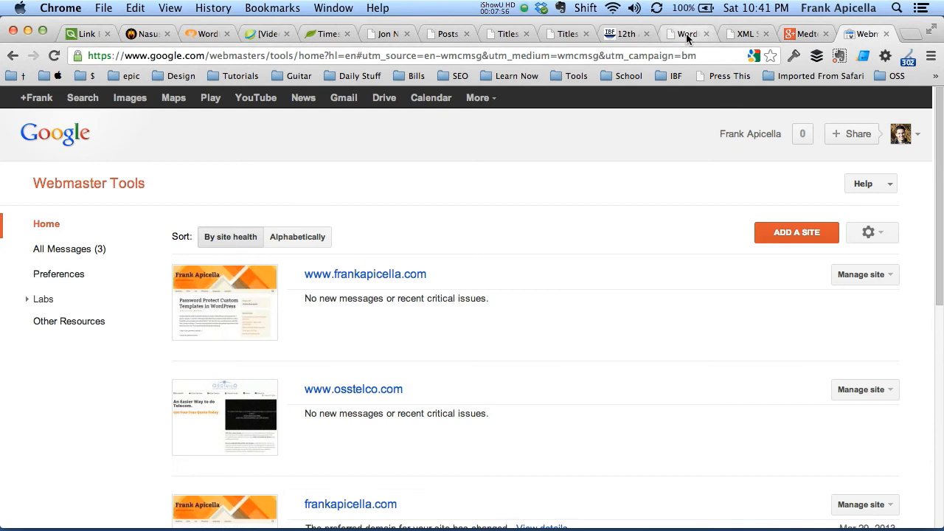
left_click(686, 34)
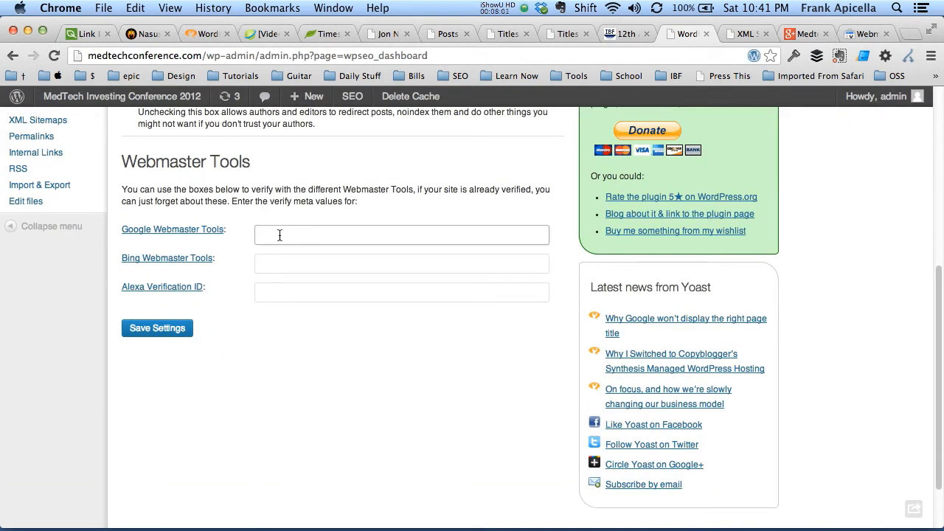
mouse_move(443, 178)
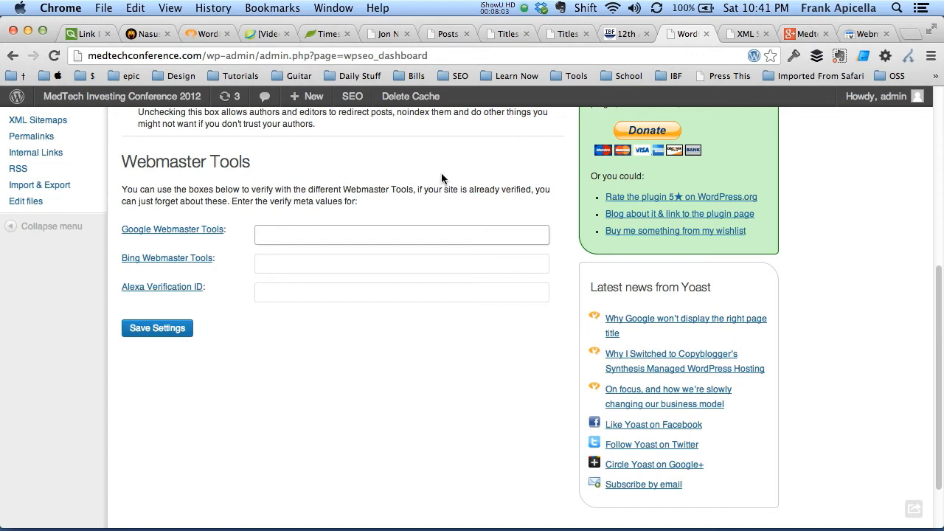
- Leave the Google Webmaster Tools verification field empty and return to the post sitemap tab
left_click(401, 234)
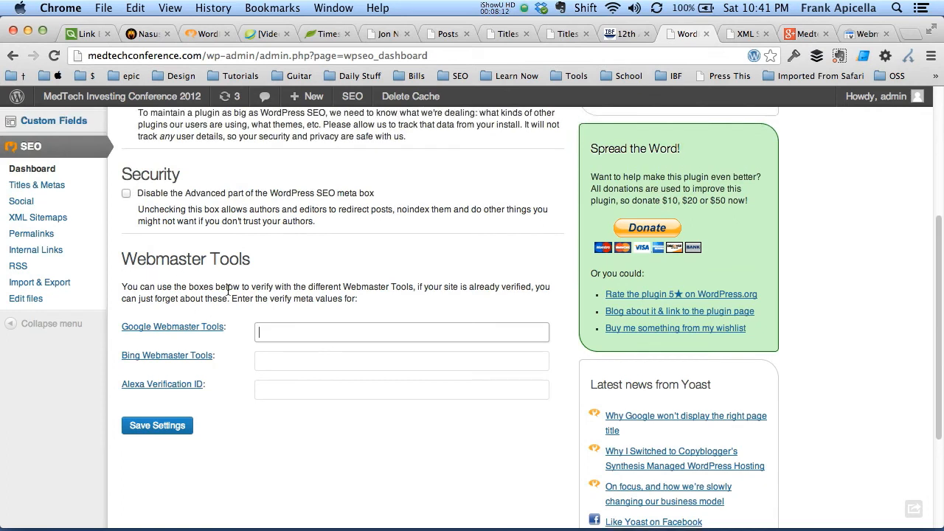
mouse_move(565, 262)
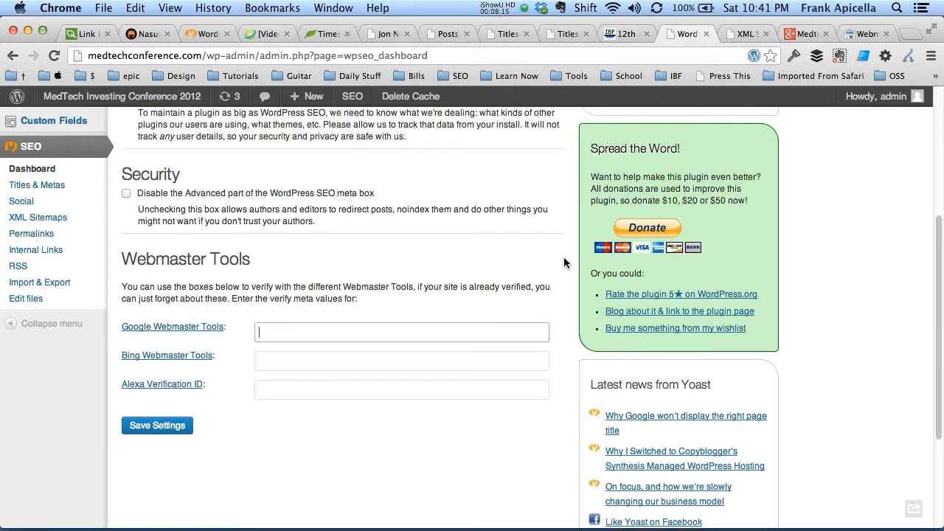
left_click(804, 34)
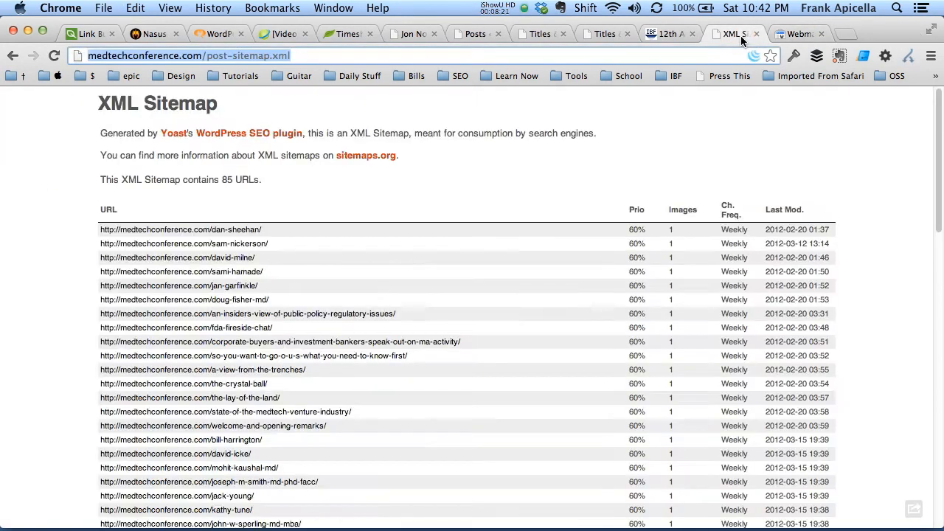
- Select the post-sitemap.xml address, then switch to the Google Webmaster Tools sites list
left_click(102, 7)
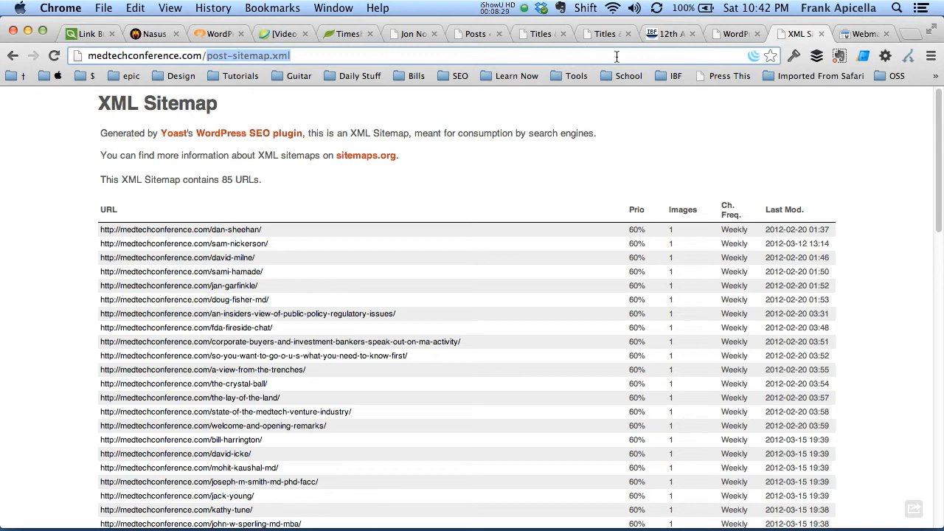
left_click(865, 34)
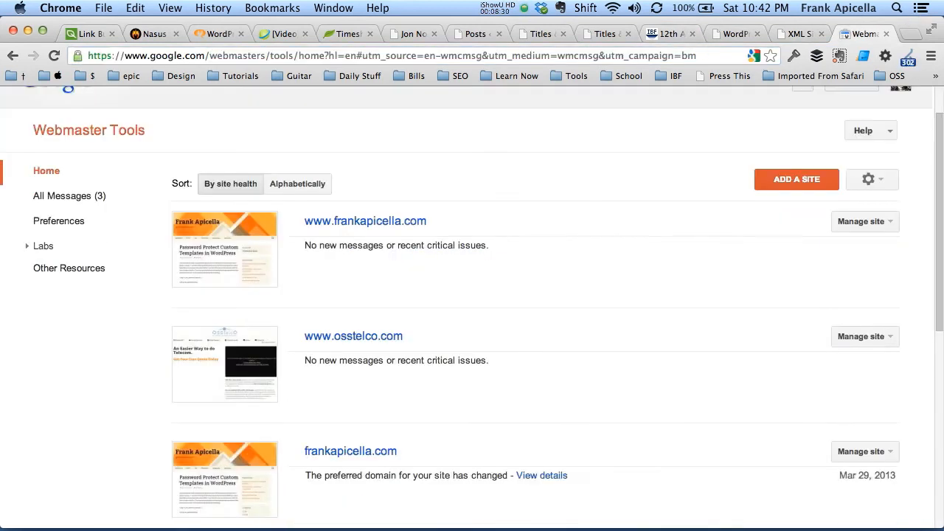
- Sign out and sign back into Google Webmaster Tools with the saved 1Password credentials
left_click(901, 133)
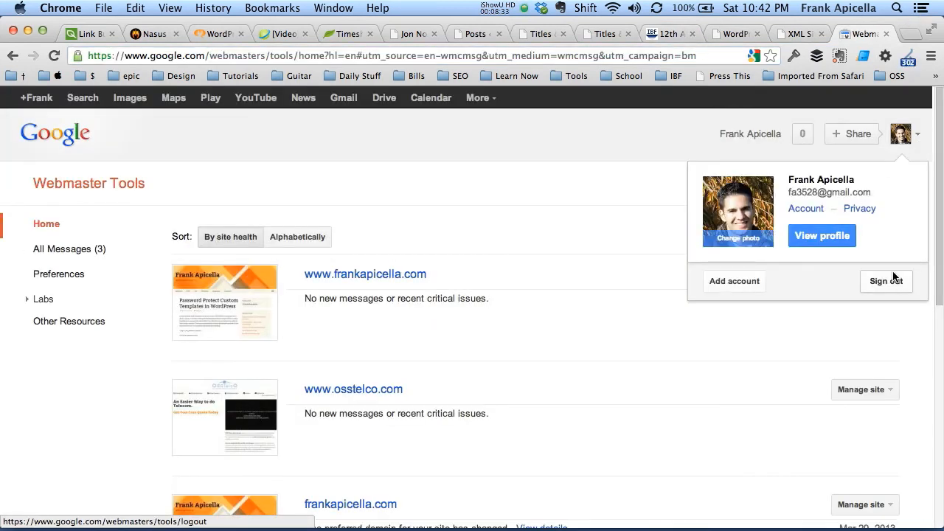
left_click(886, 281)
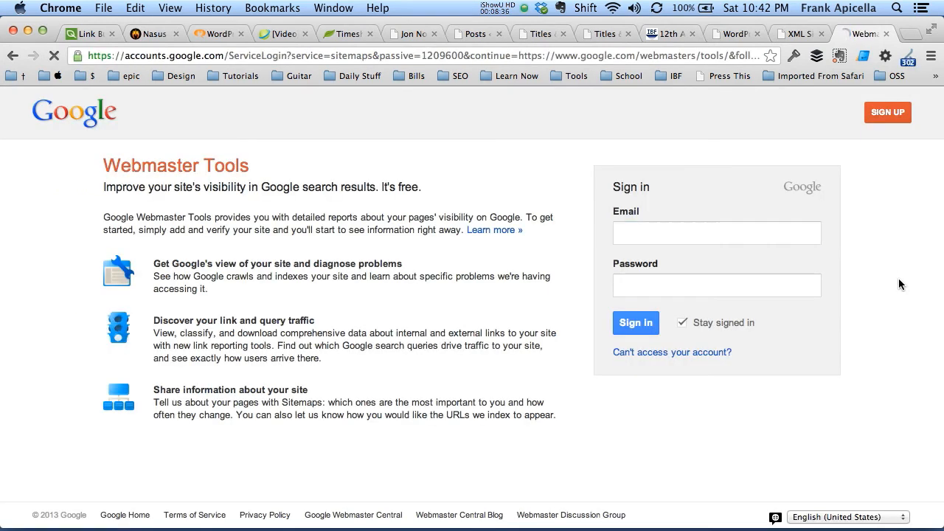
left_click(840, 56)
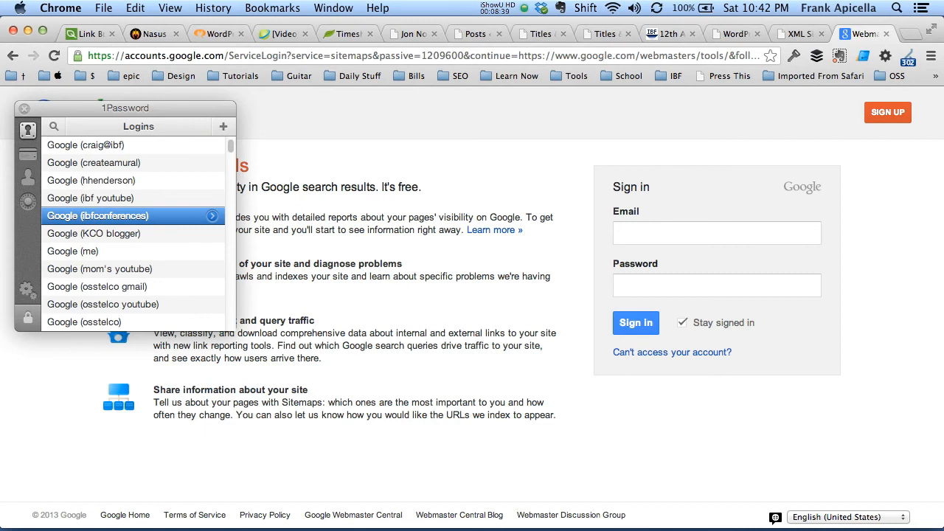
left_click(96, 216)
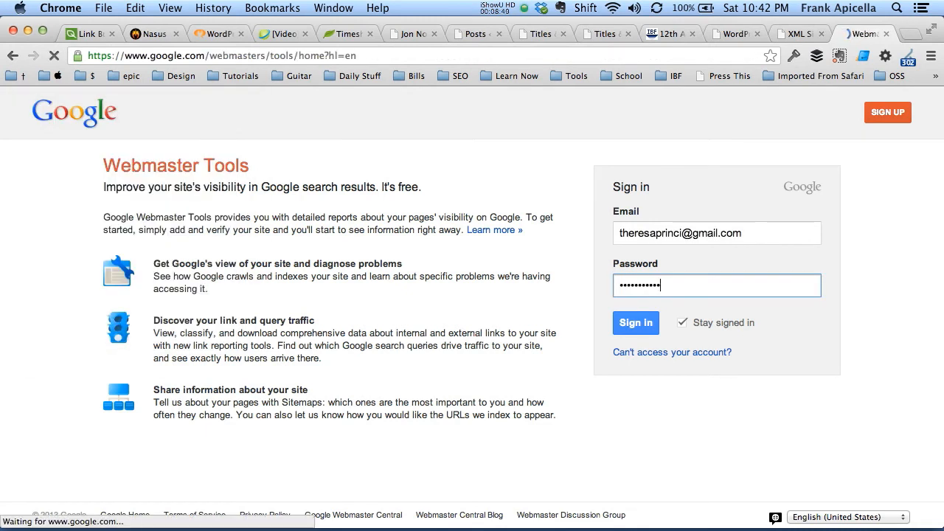
left_click(635, 323)
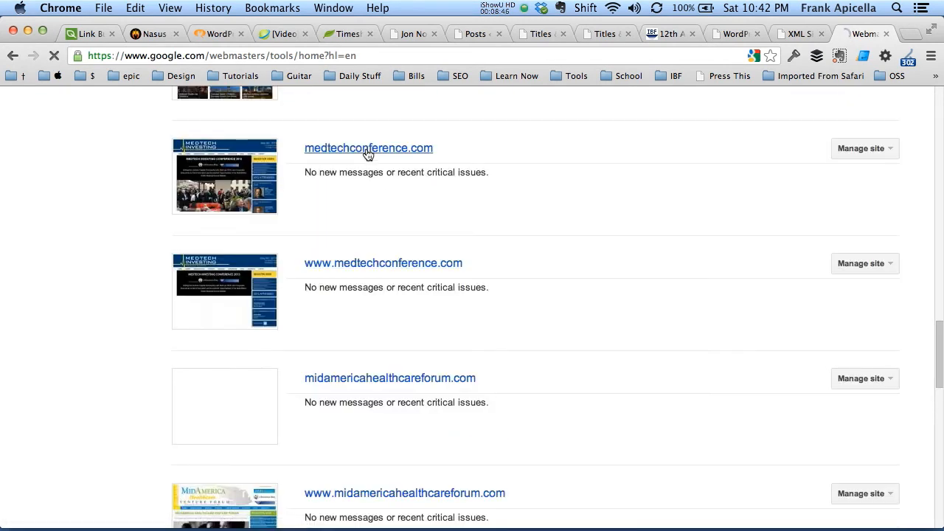
- Open the medtechconference.com site dashboard from the site list
left_click(368, 147)
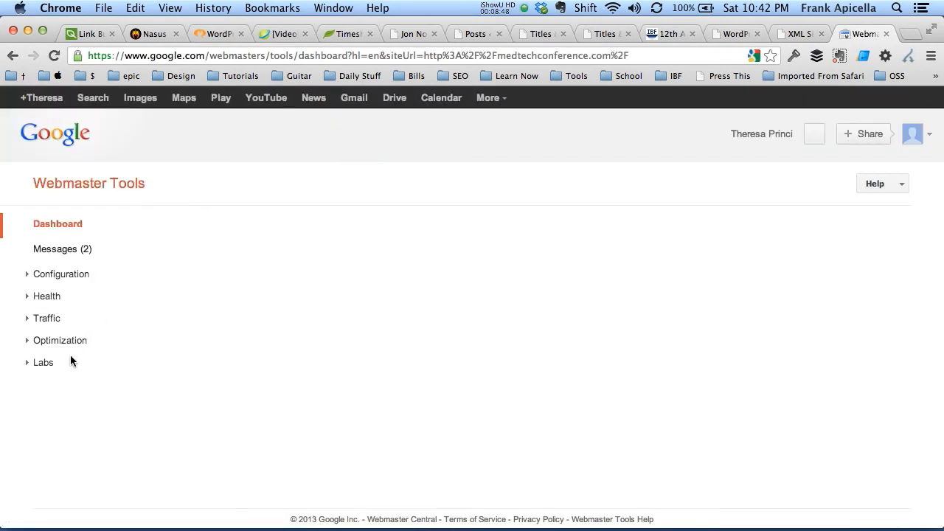
- Submit post-sitemap.xml under Optimization > Sitemaps, then return to the XML sitemap index
left_click(60, 340)
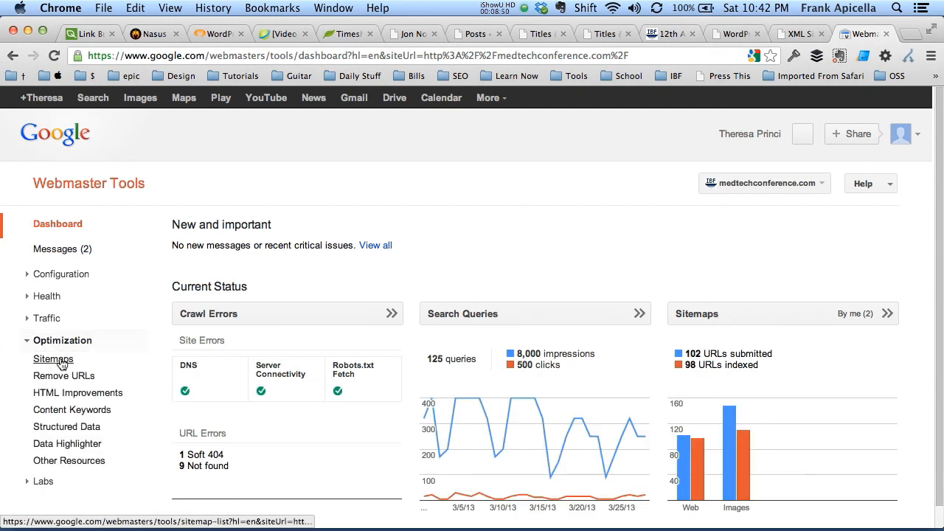
left_click(53, 358)
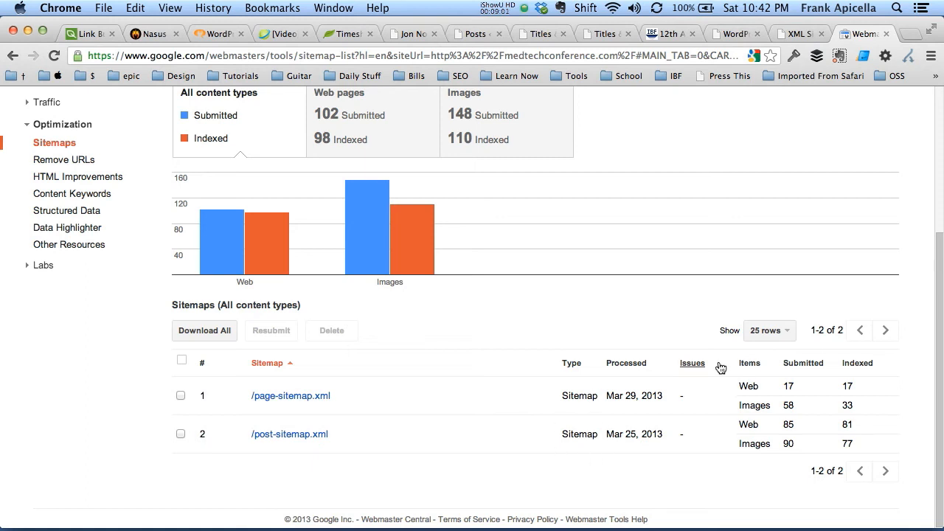
left_click(853, 220)
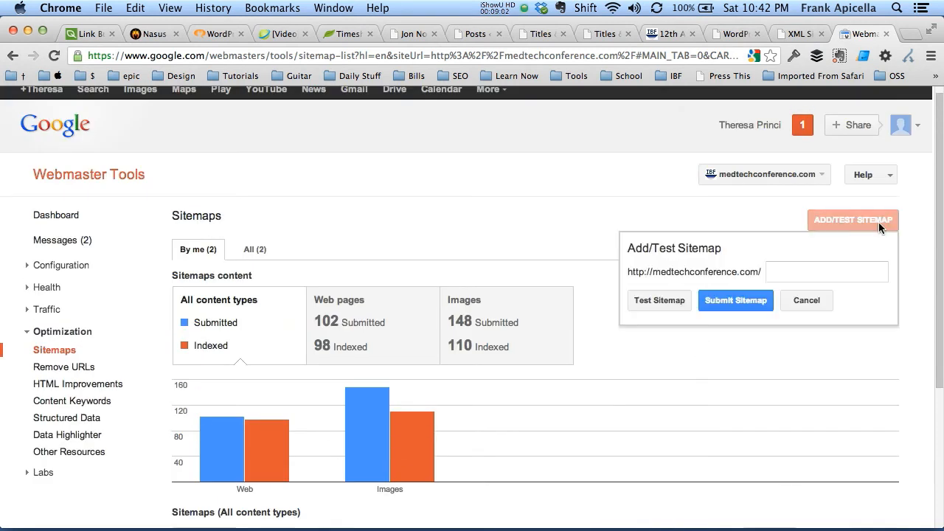
type("post-sitemap.xml")
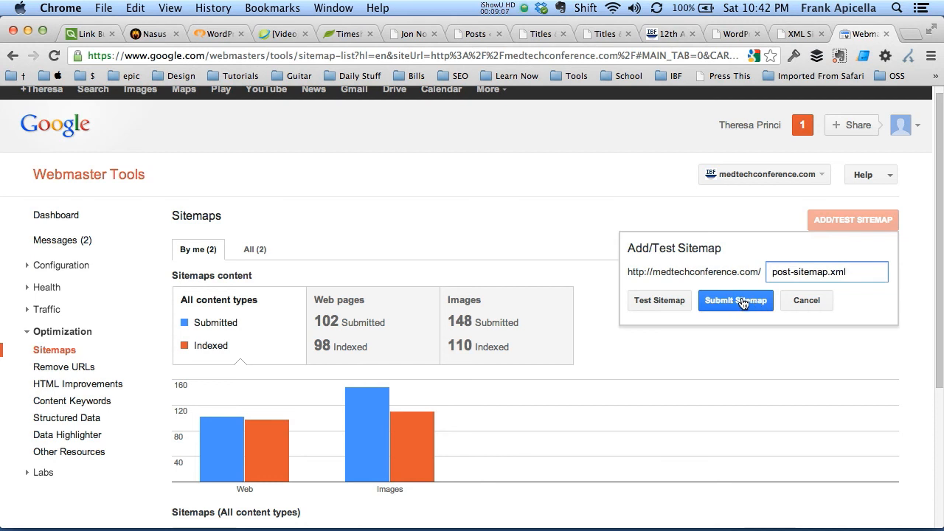
left_click(735, 300)
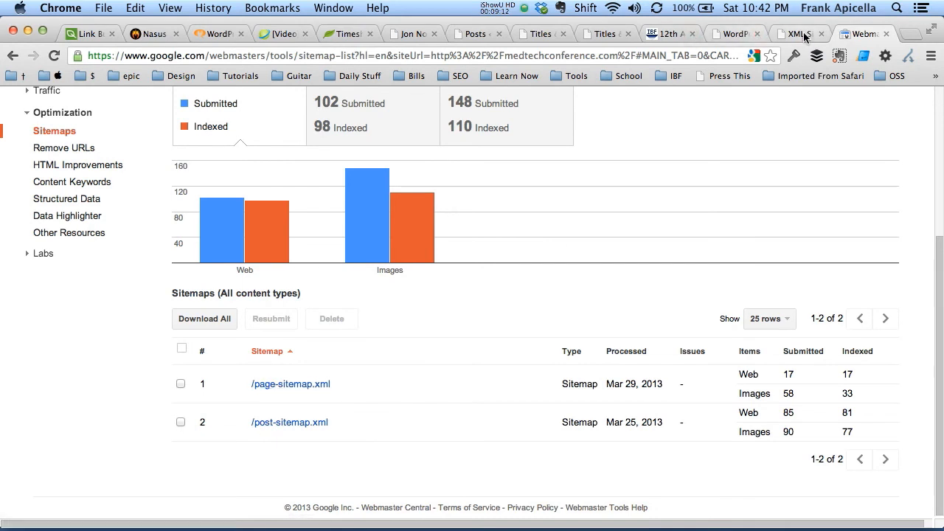
left_click(289, 422)
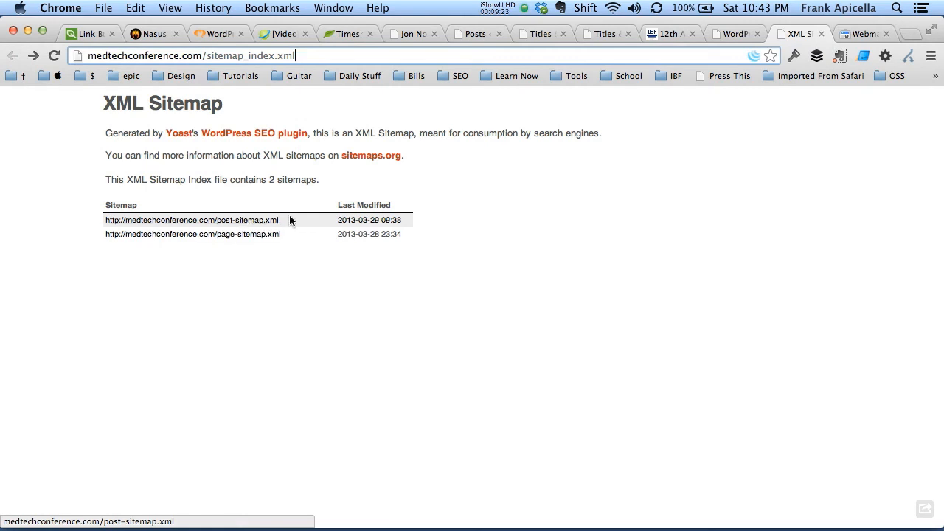
mouse_move(243, 220)
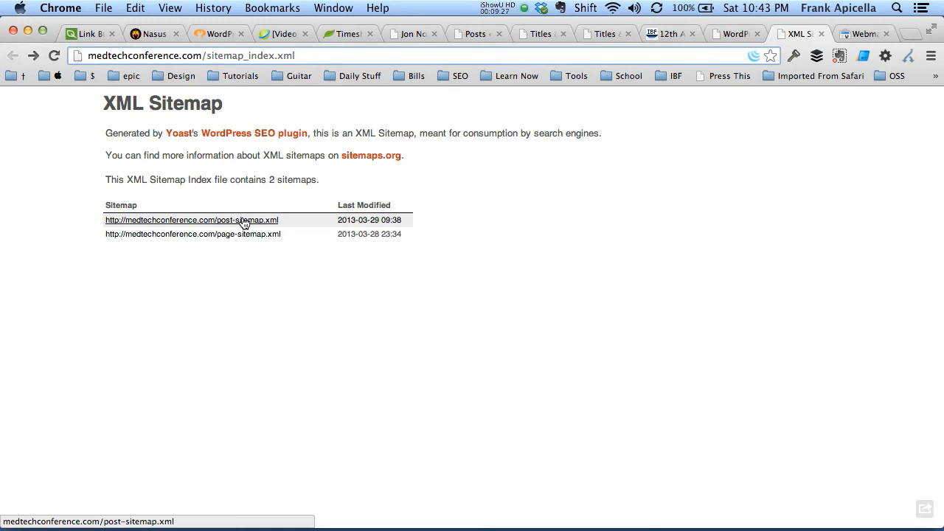
mouse_move(223, 245)
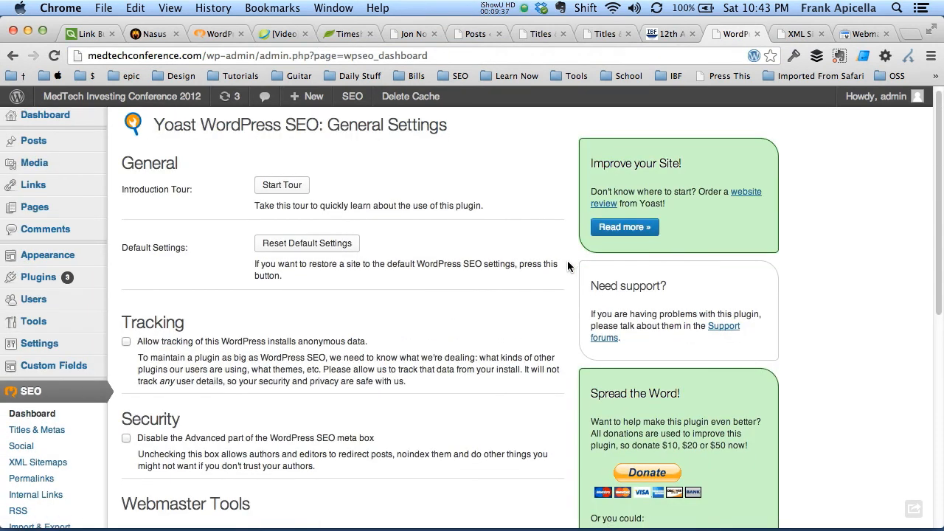
- Scroll through the XML sitemap index of post and page sitemaps
scroll("down", 3)
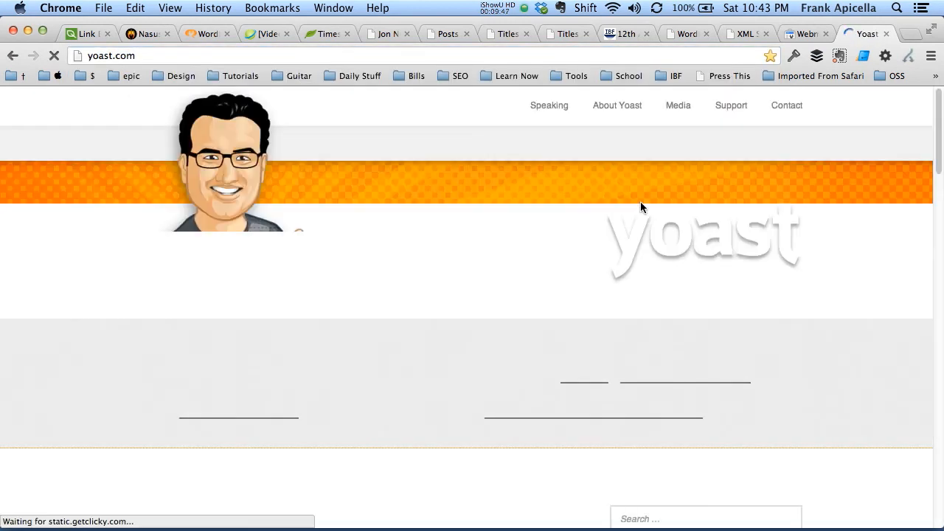
- Open the WordPress SEO definitive guide from Yoast Resources and read down through it
left_click(689, 143)
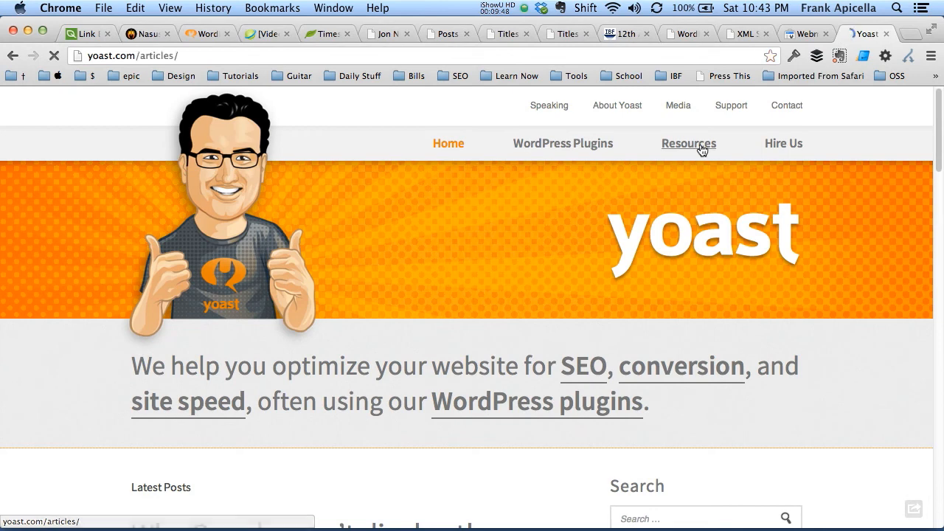
left_click(689, 143)
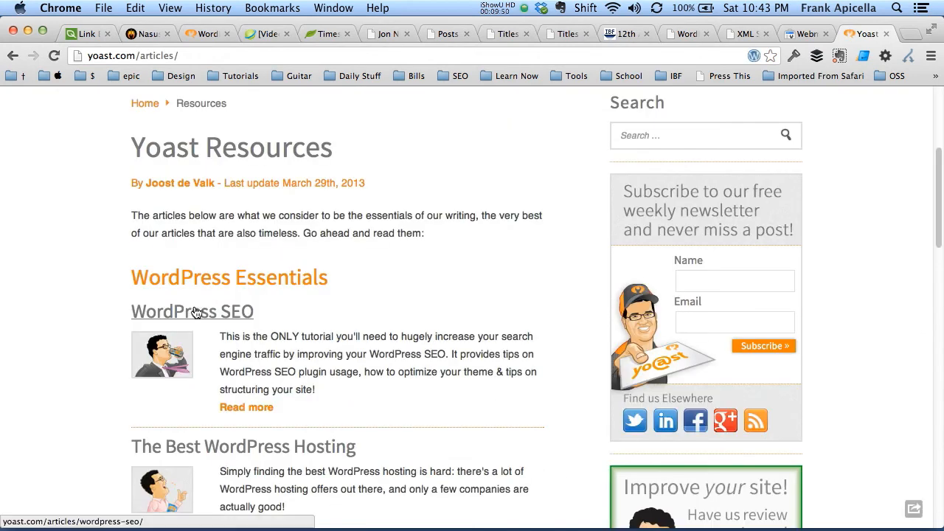
left_click(191, 312)
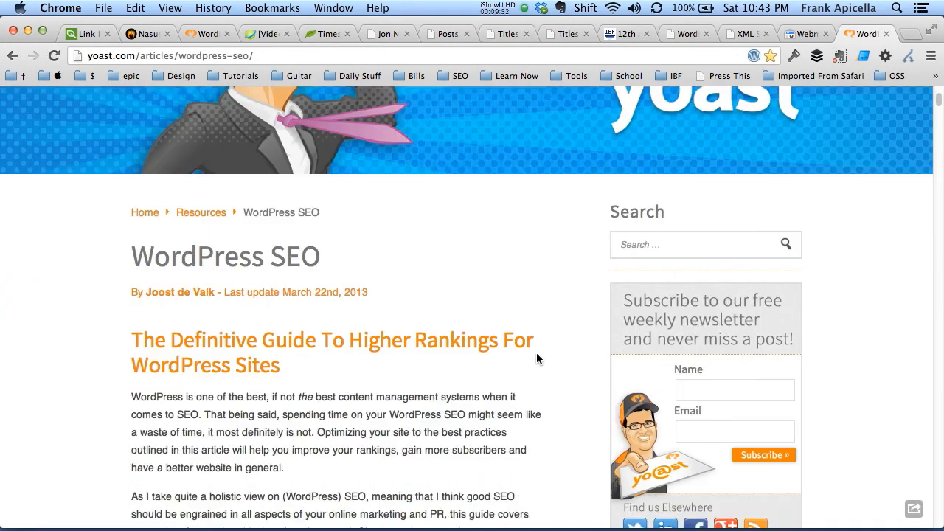
scroll("down", 3)
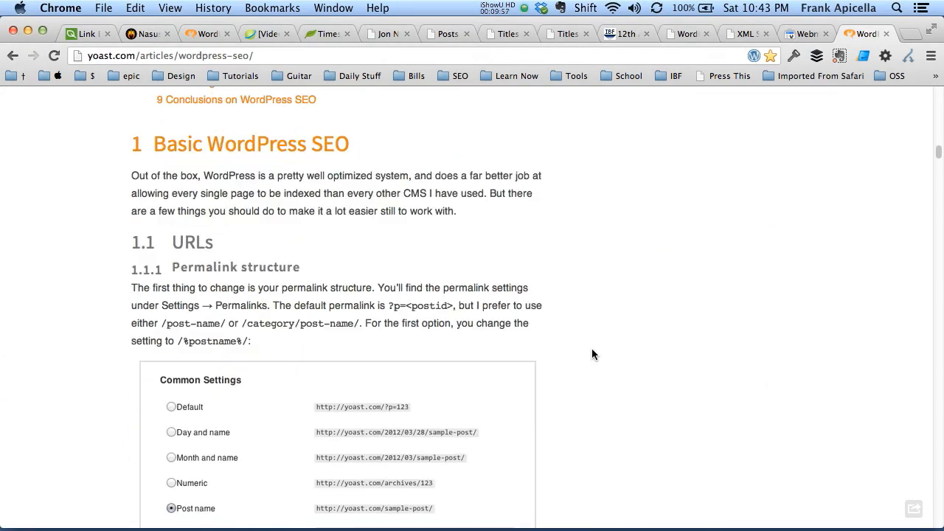
scroll("down", 3)
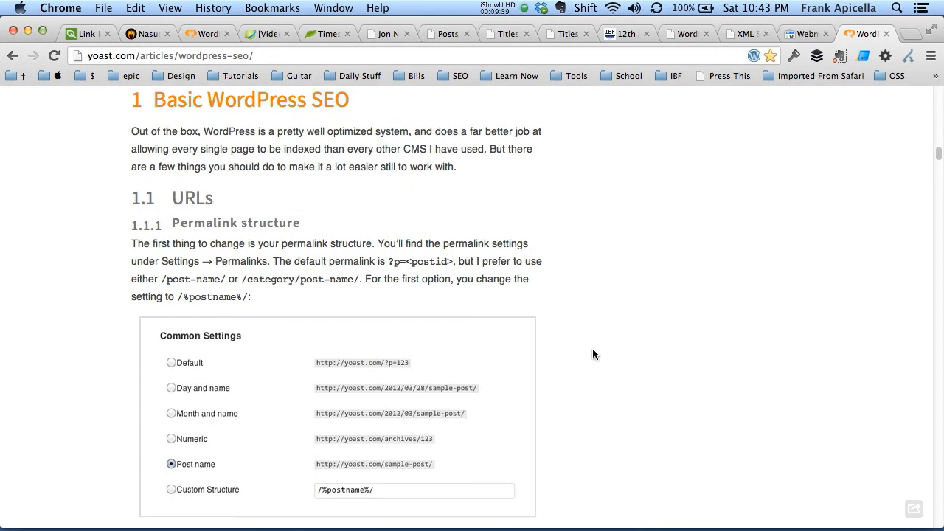
scroll("down", 3)
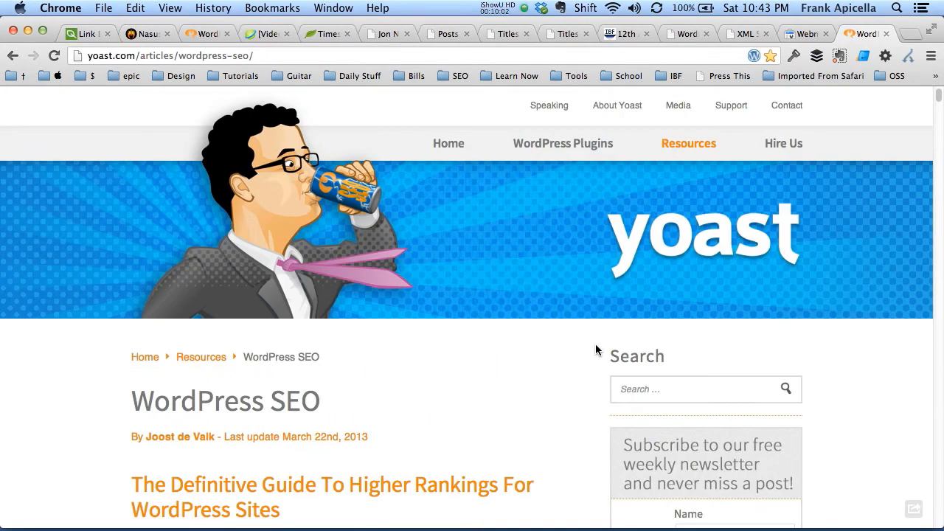
mouse_move(425, 274)
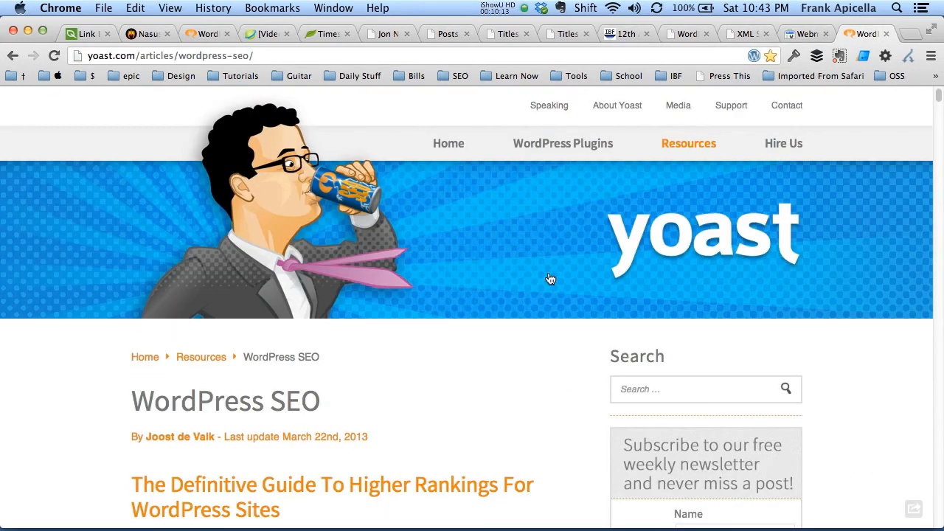
scroll("down", 3)
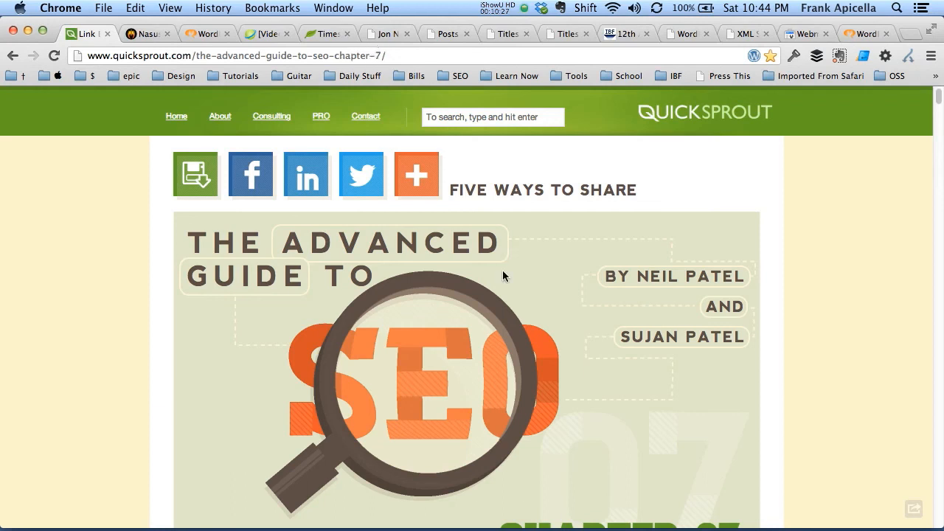
mouse_move(775, 290)
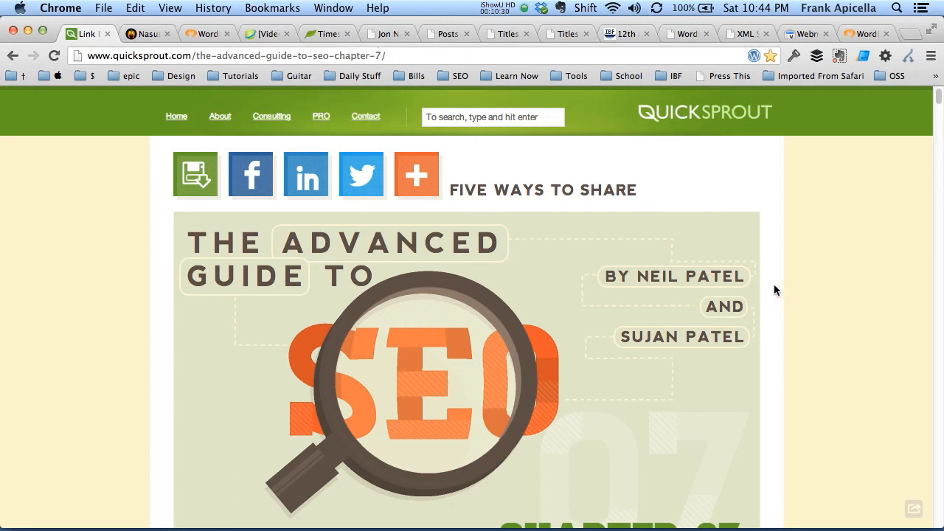
- Skim QuickSprout's Advanced Guide to SEO chapter 7, then return to Yoast's WordPress SEO guide
scroll("down", 3)
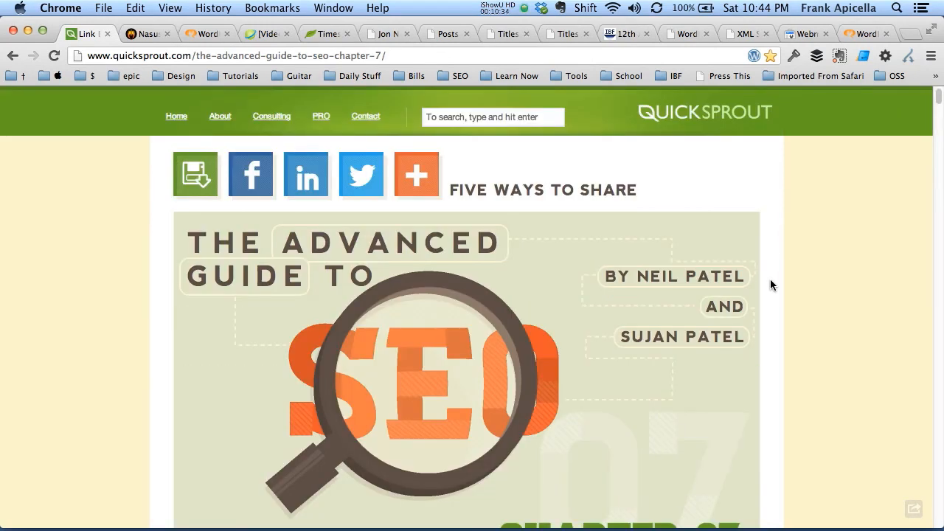
mouse_move(446, 229)
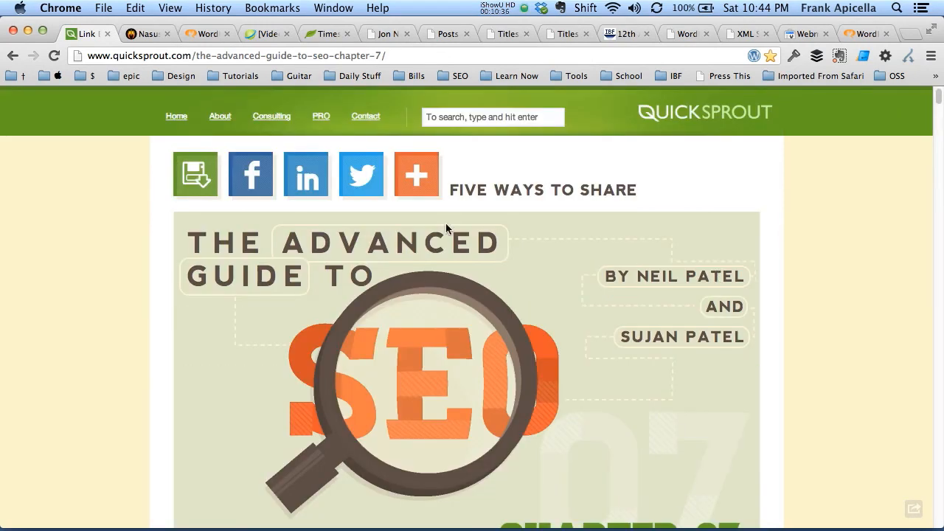
mouse_move(649, 161)
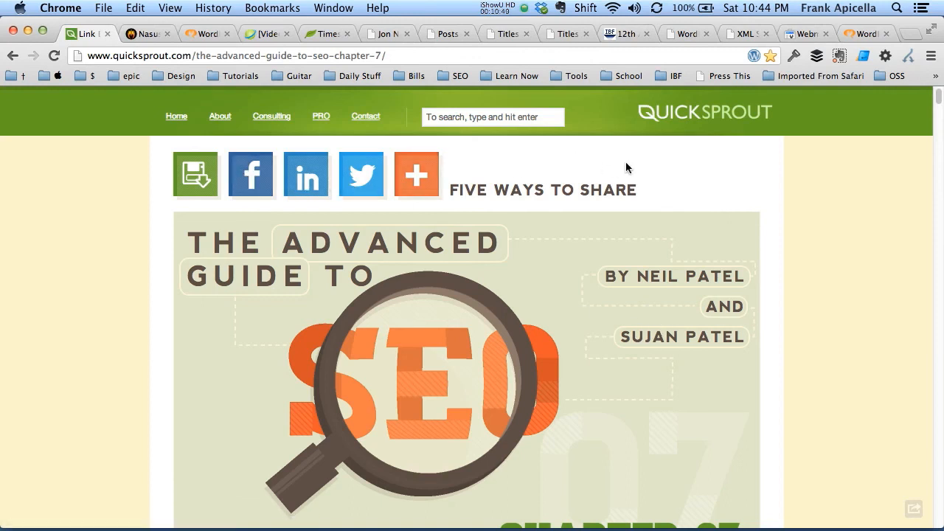
left_click(863, 34)
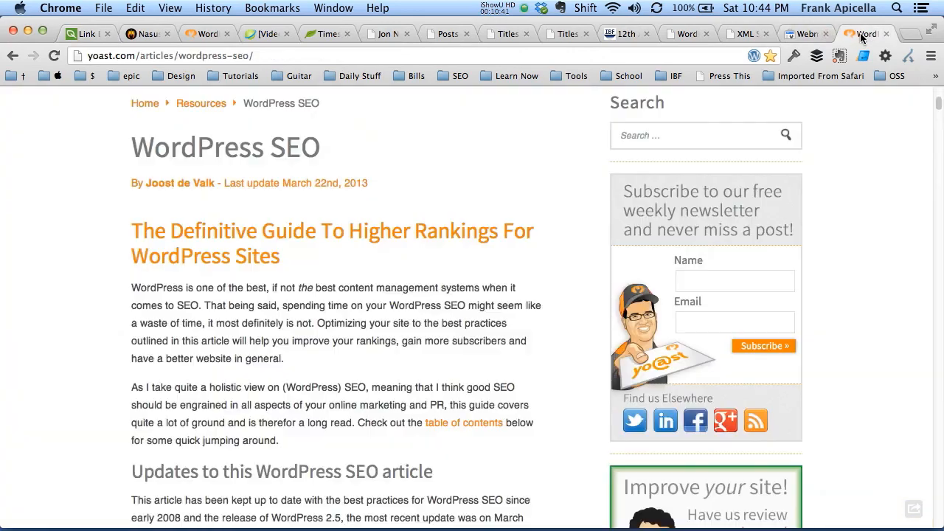